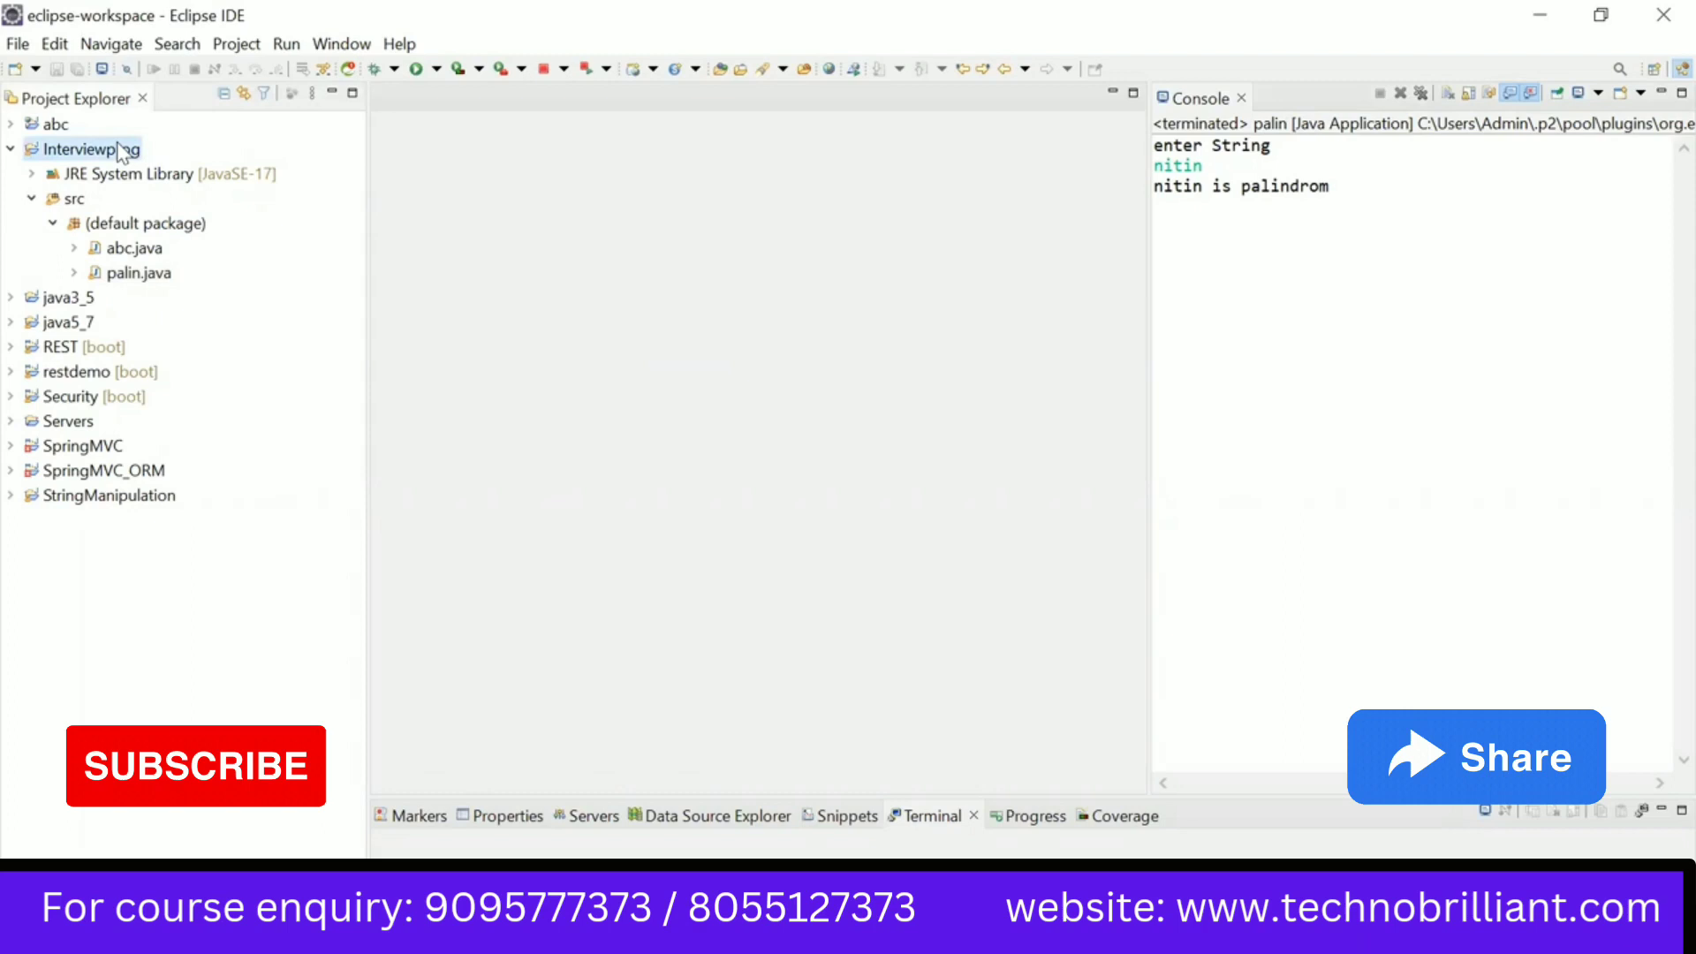
Step: Create a public class ArrayRev with a main method stub in the Interviewprog project
{"action": "right_click", "coordinate": [85, 148]}
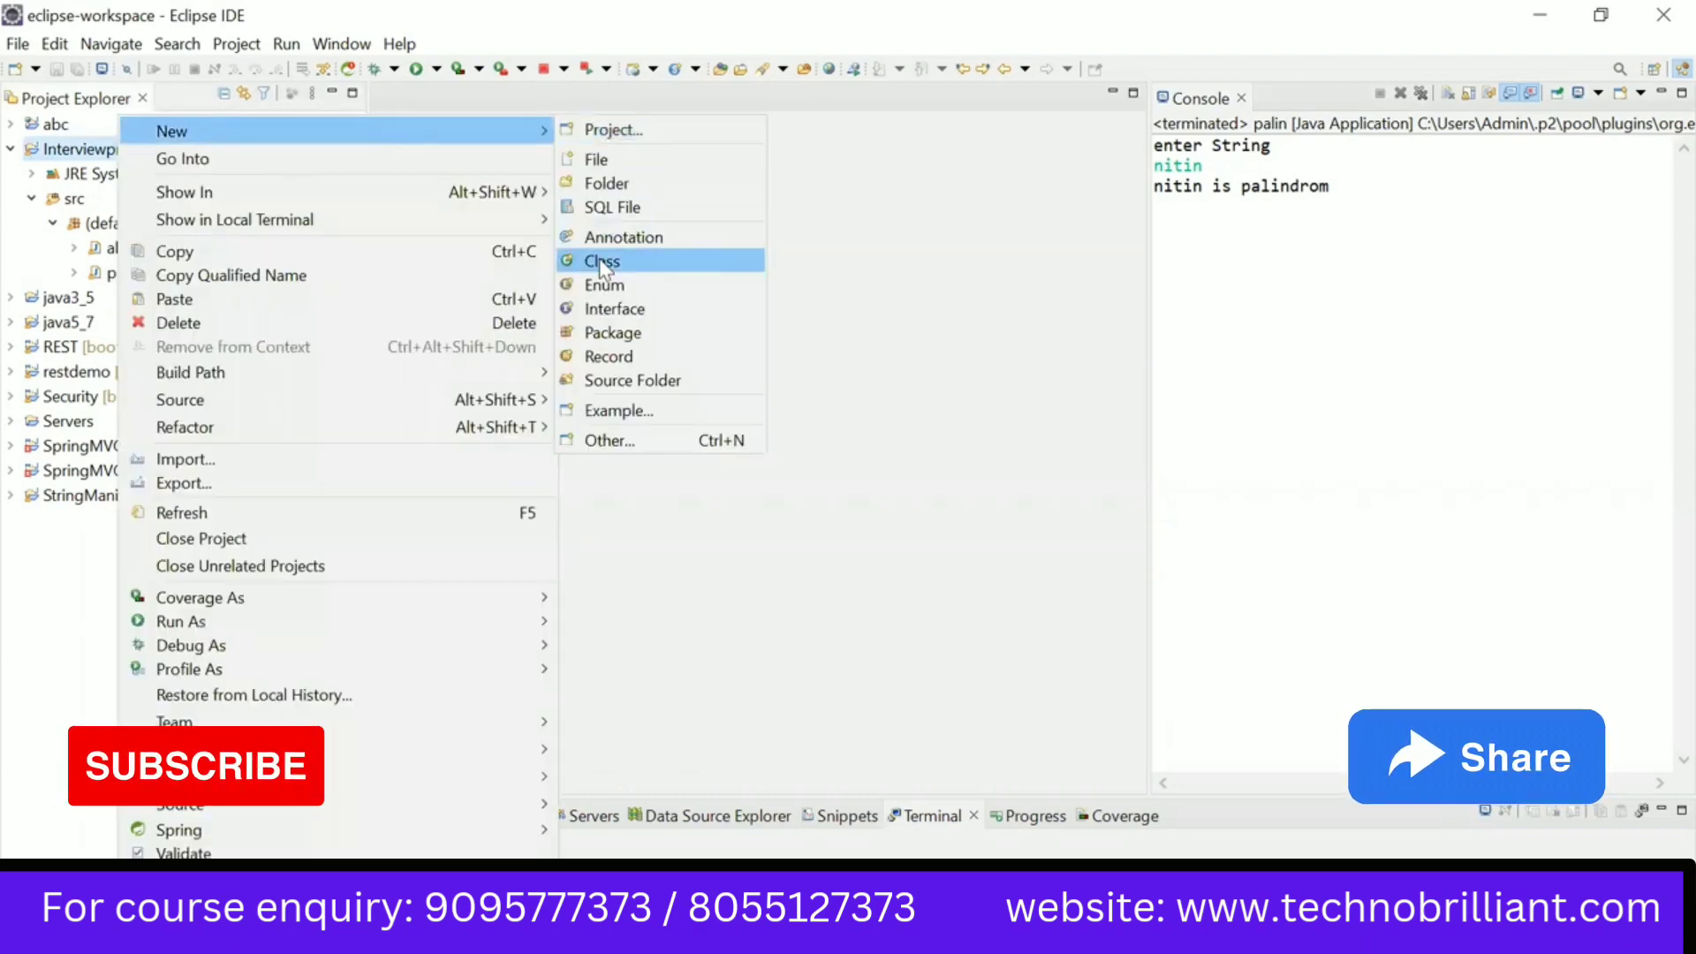
{"action": "left_click", "coordinate": [601, 262]}
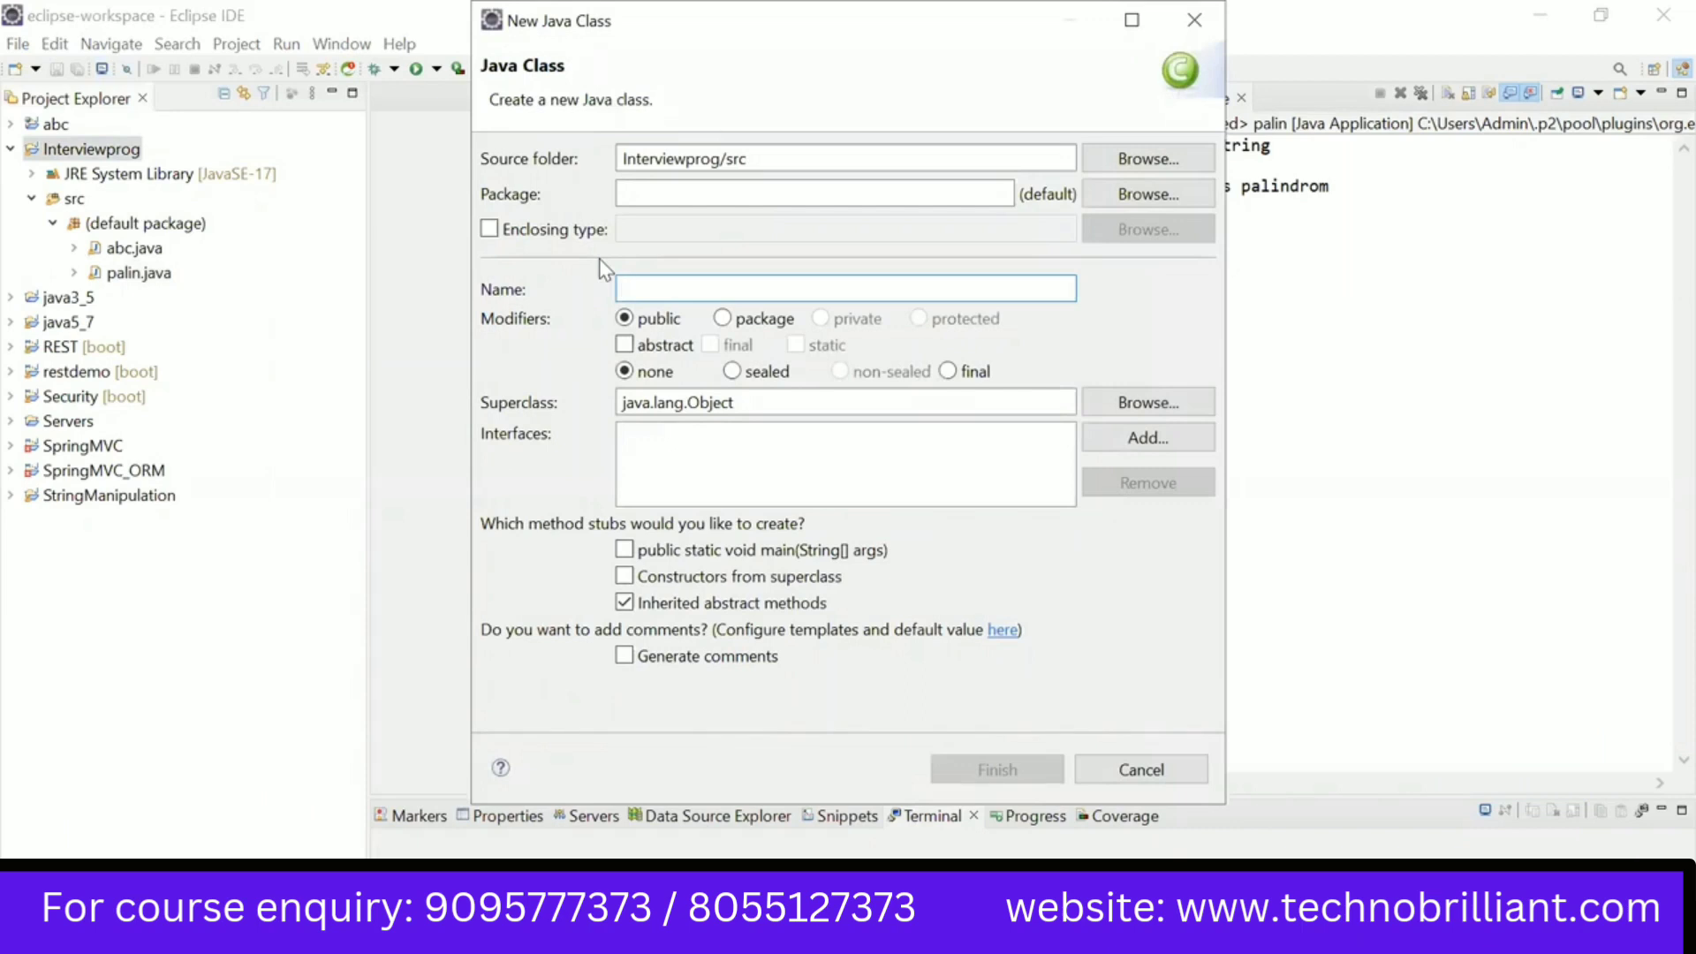
{"action": "type", "text": "ArrayRev"}
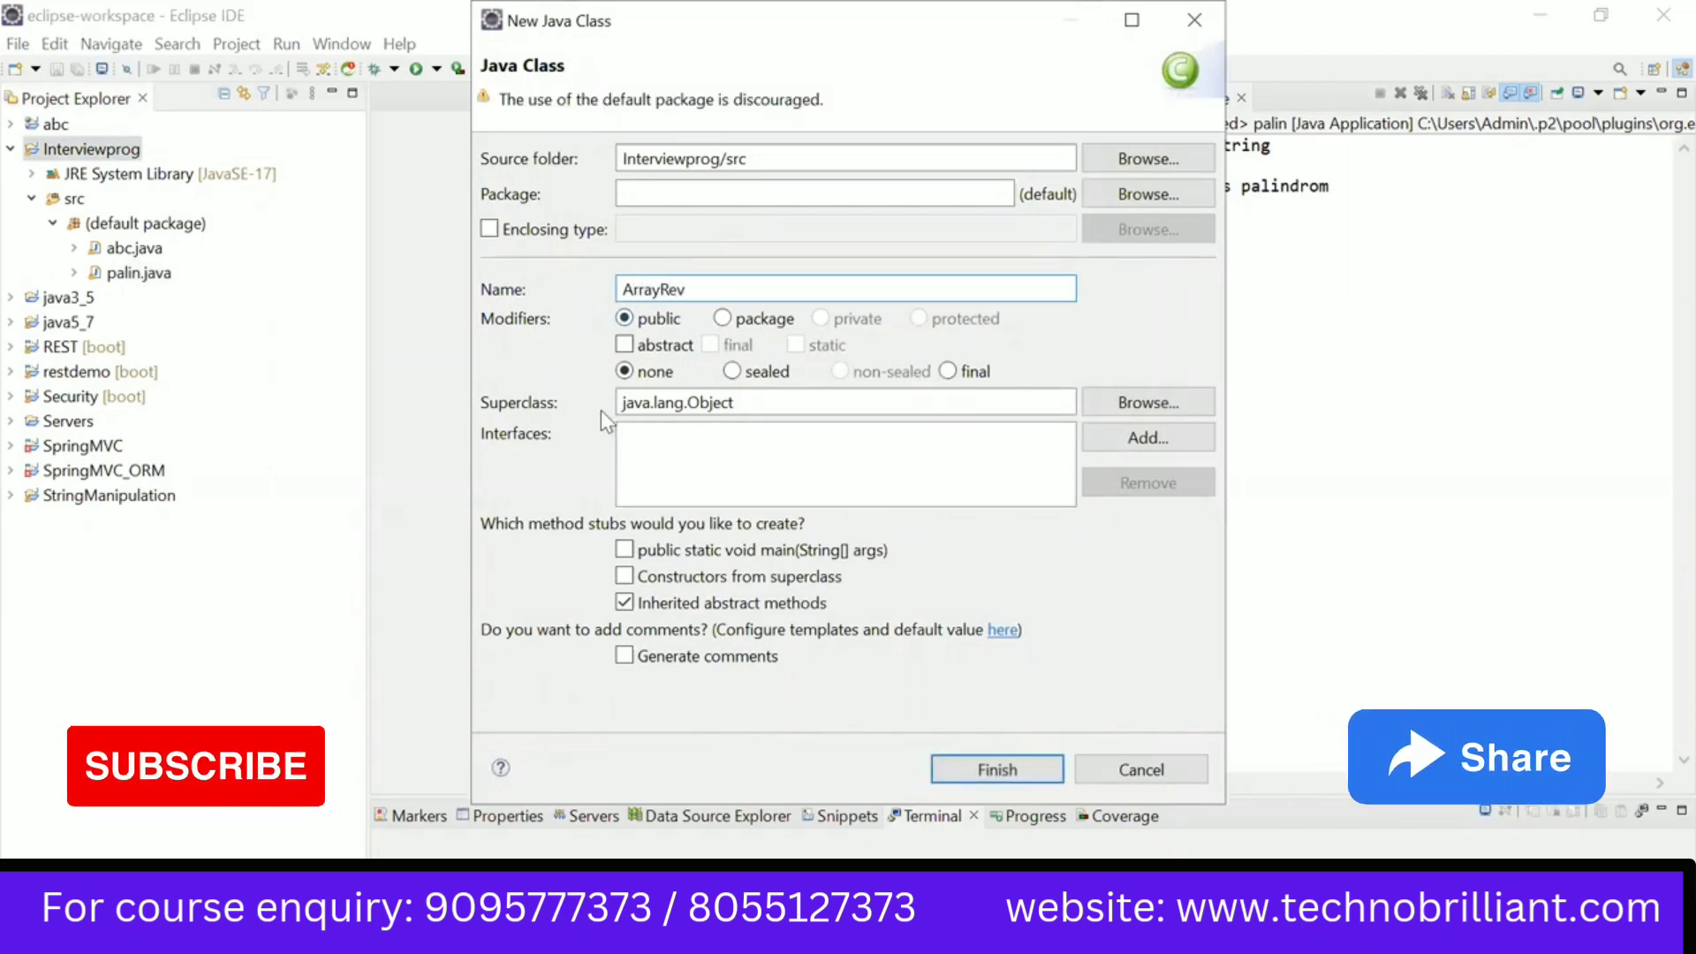
{"action": "left_click", "coordinate": [624, 550]}
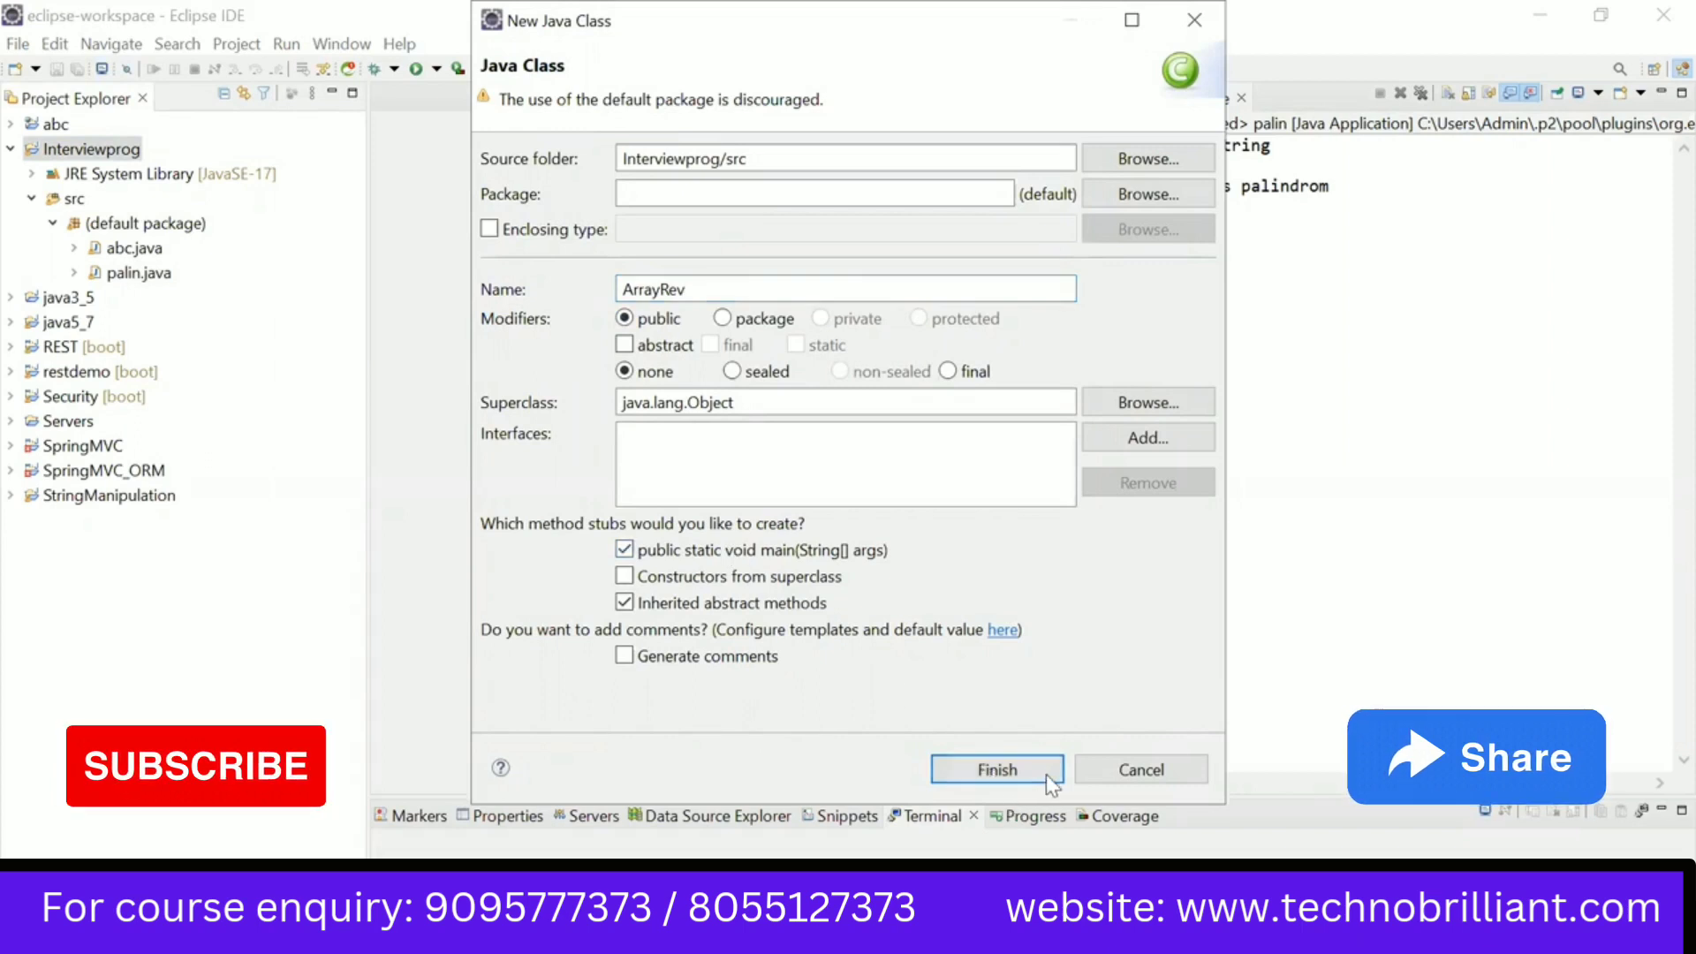
{"action": "left_click", "coordinate": [996, 768]}
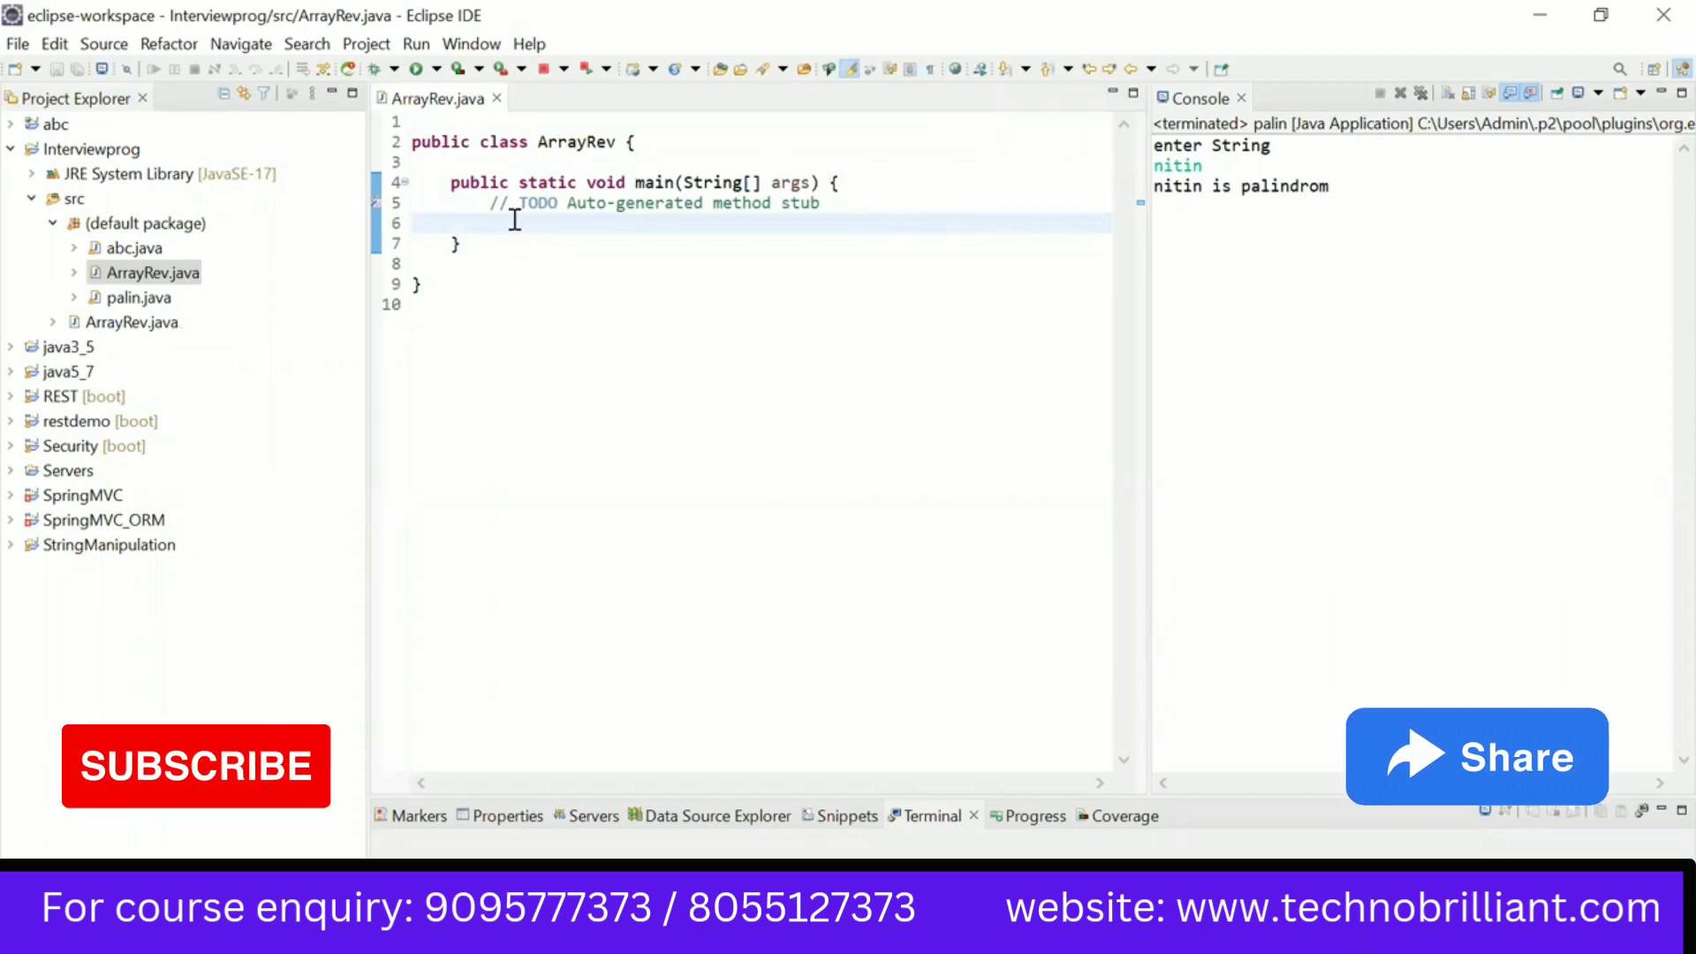
Step: Declare int num[] = {4,32,7,8,9,41,2,98}; as the first statement of main
{"action": "type", "text": "int"}
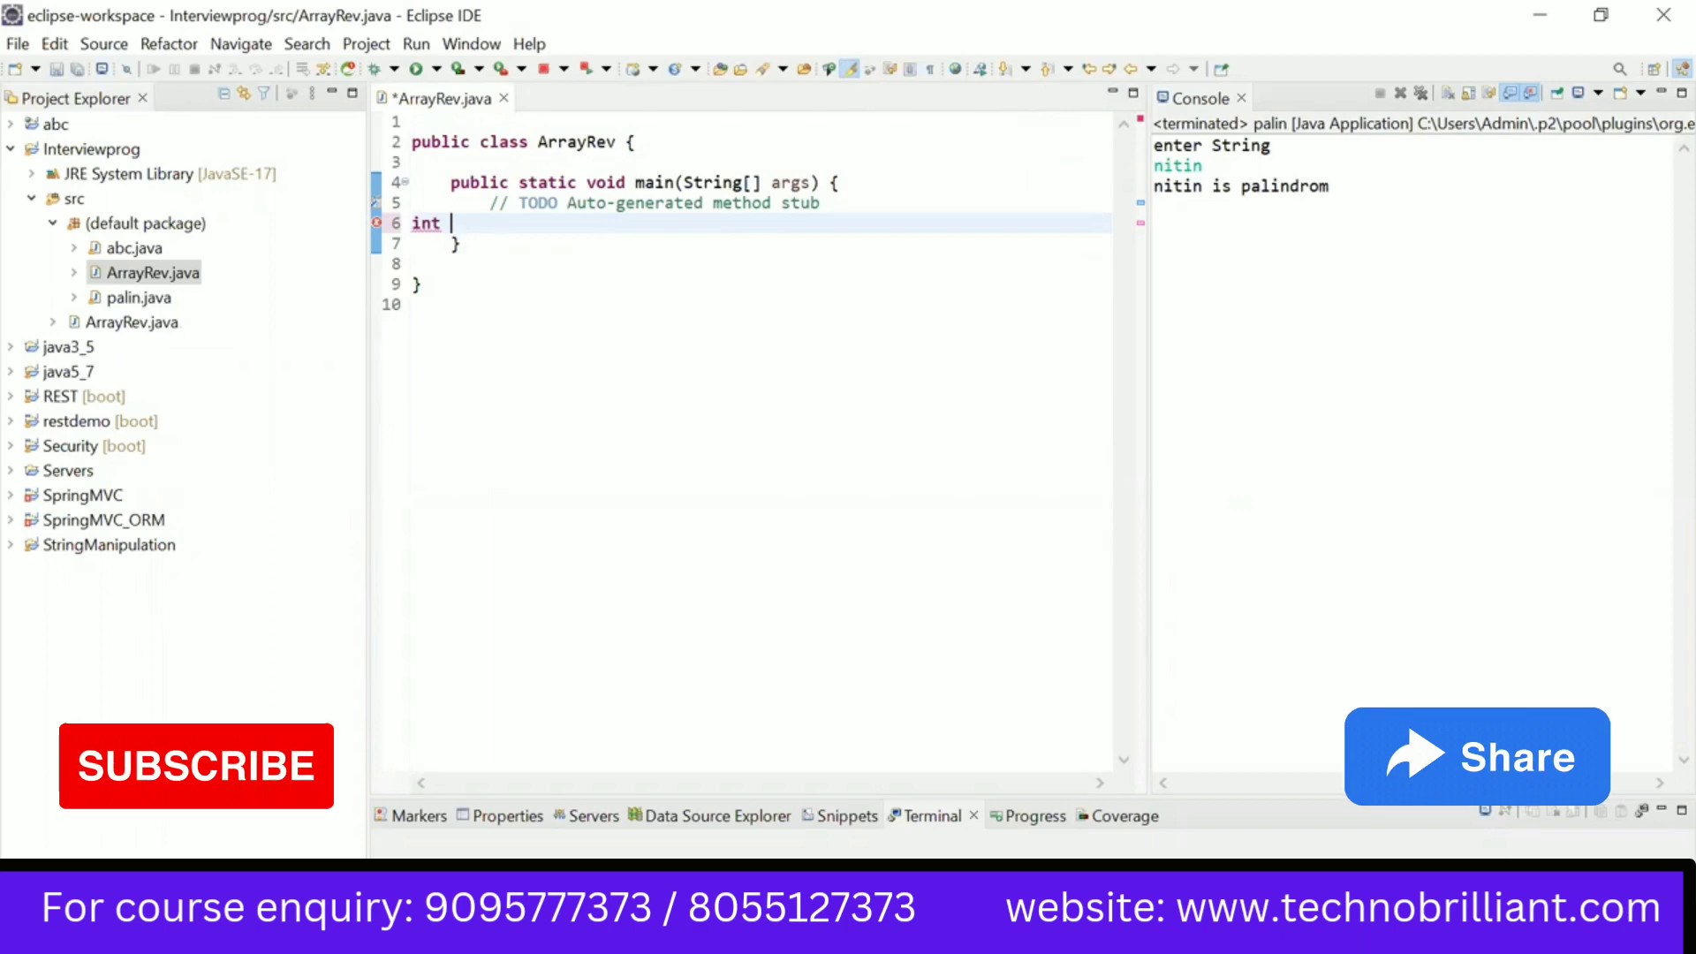
{"action": "type", "text": "num[]"}
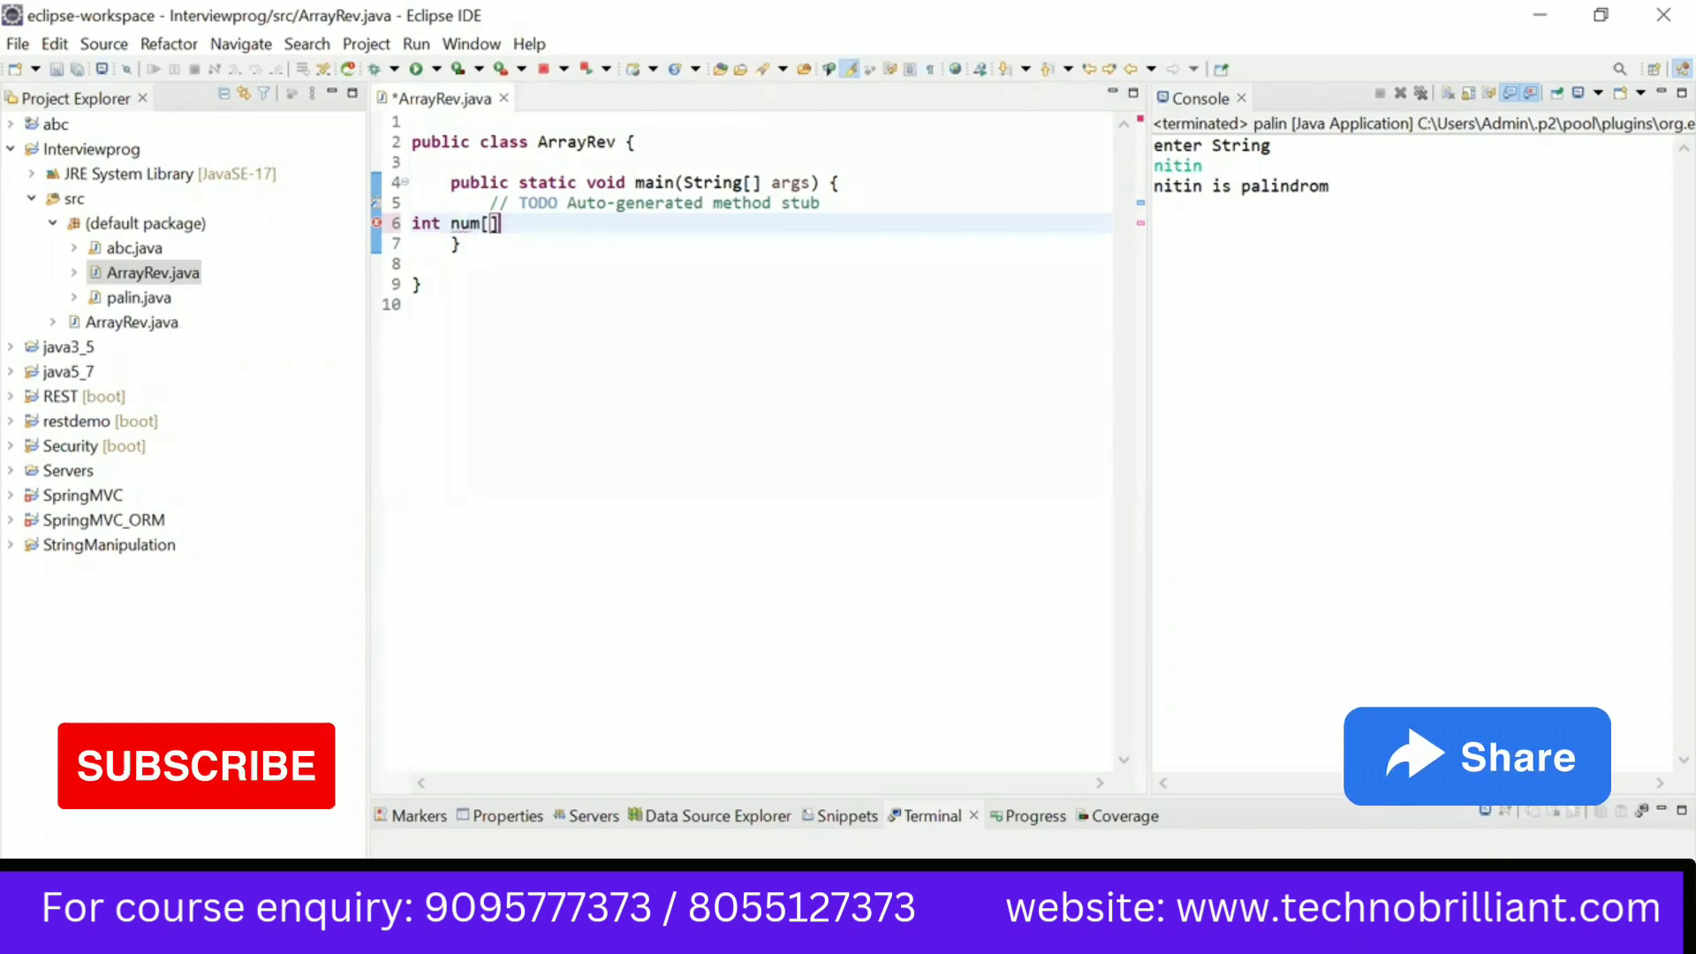
{"action": "type", "text": "="}
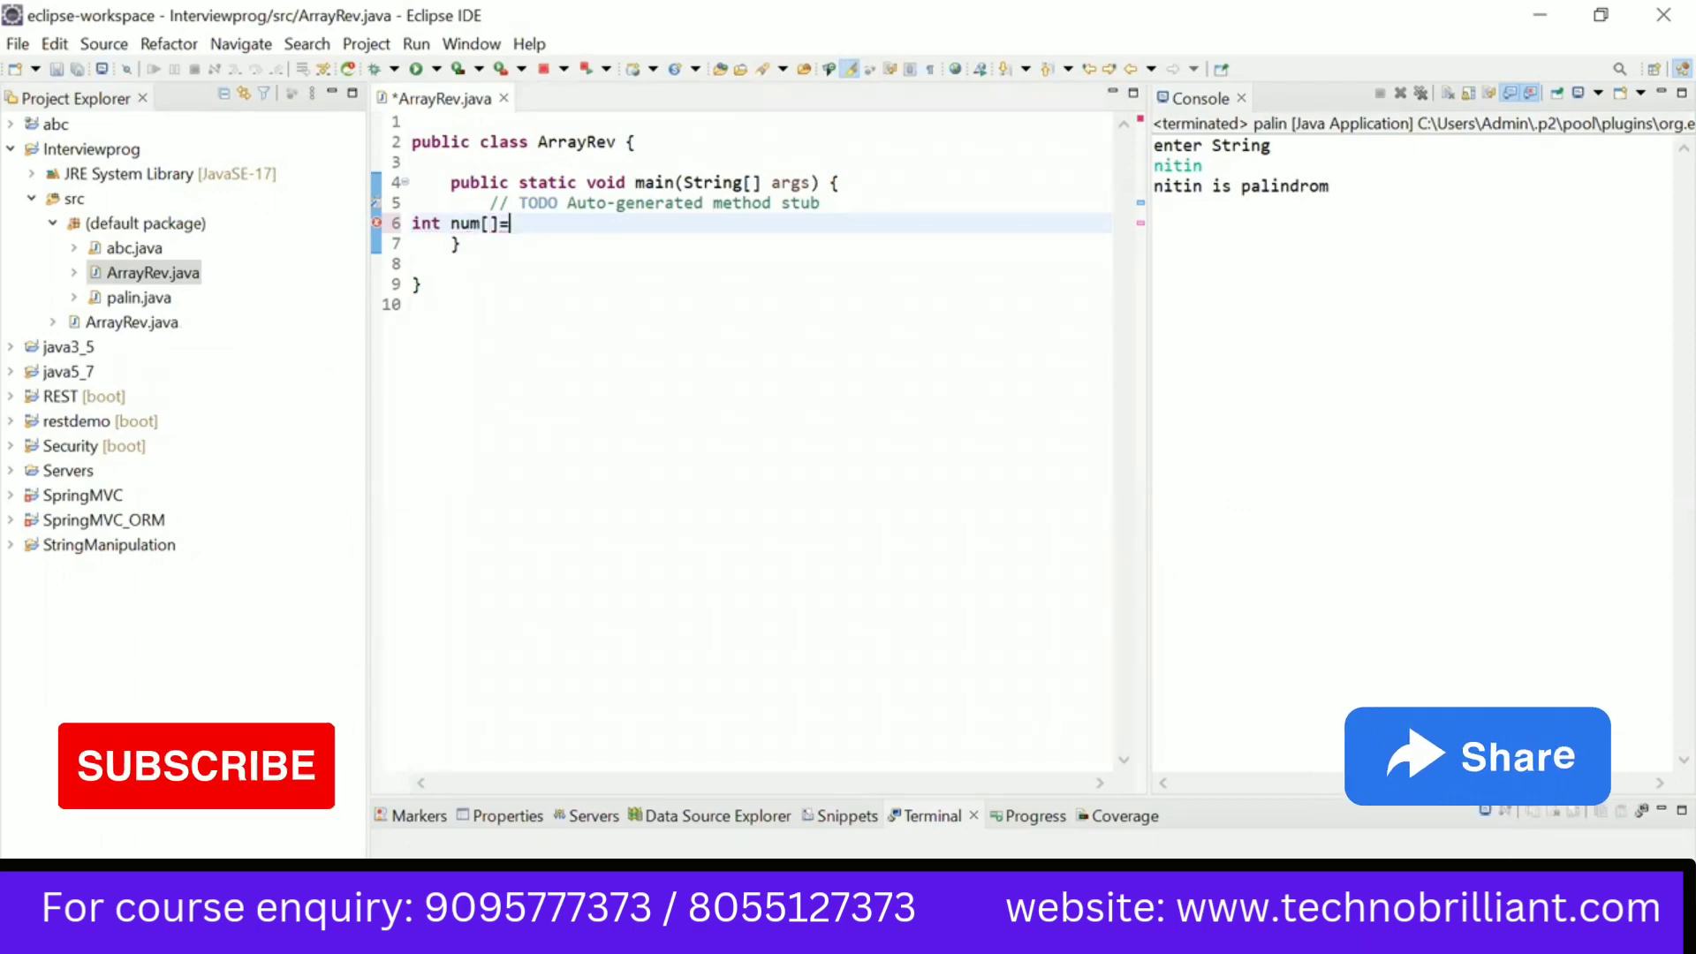
{"action": "type", "text": "{"}
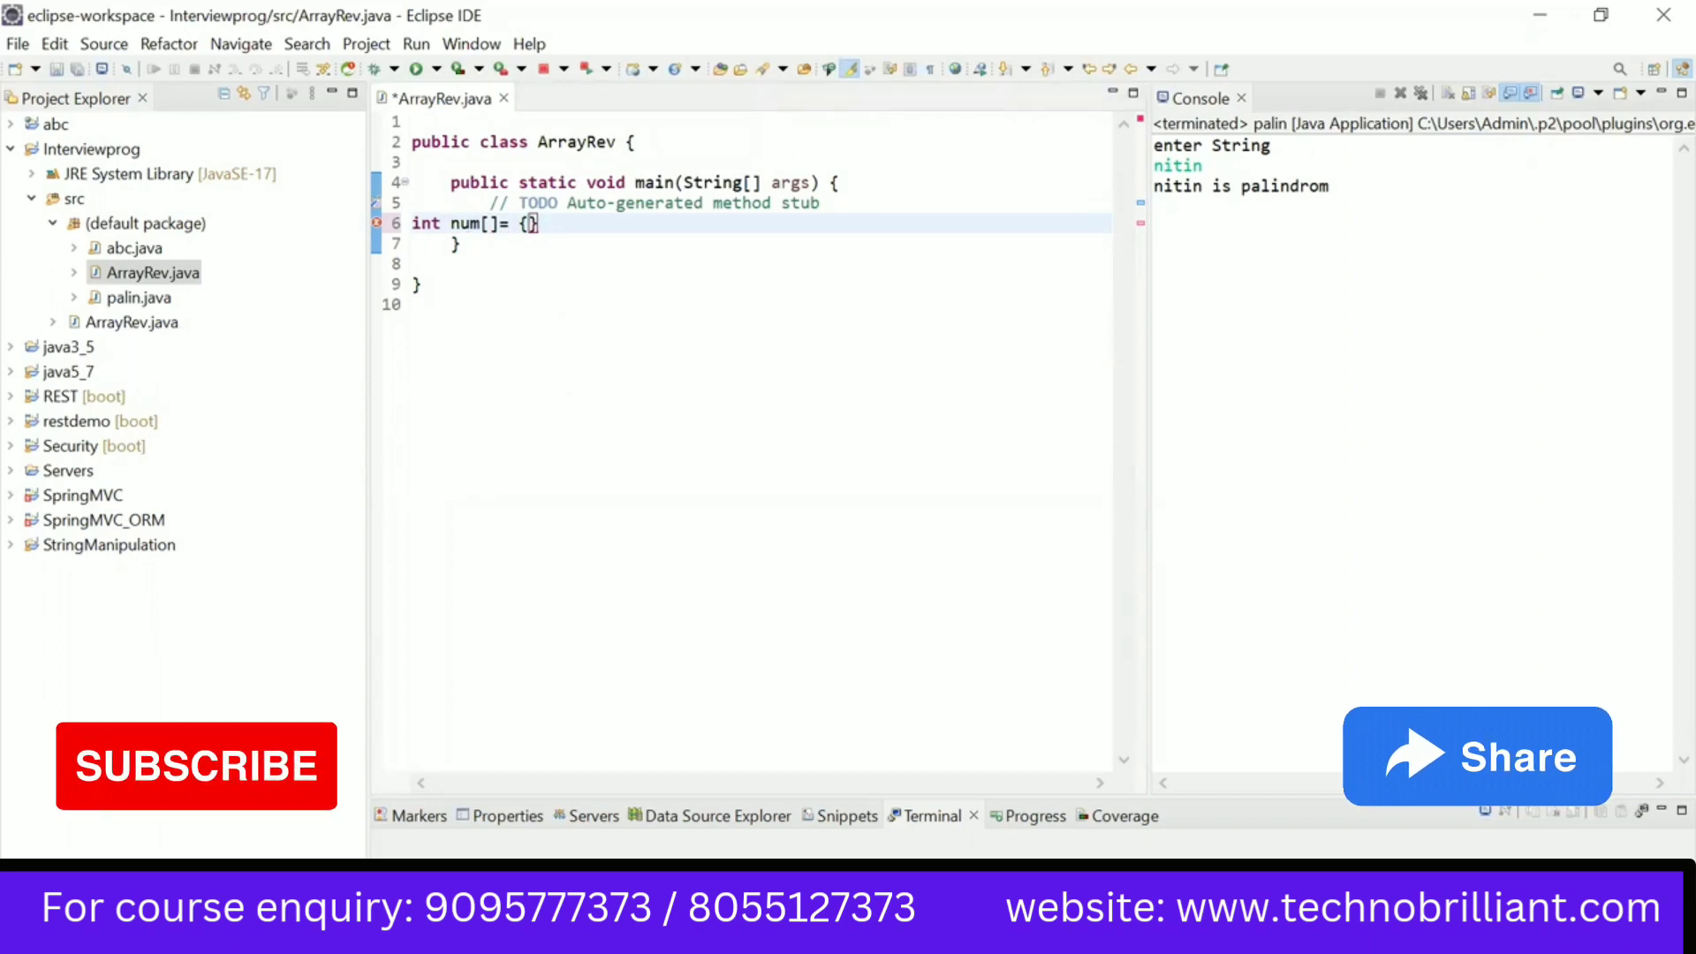
{"action": "type", "text": "4,"}
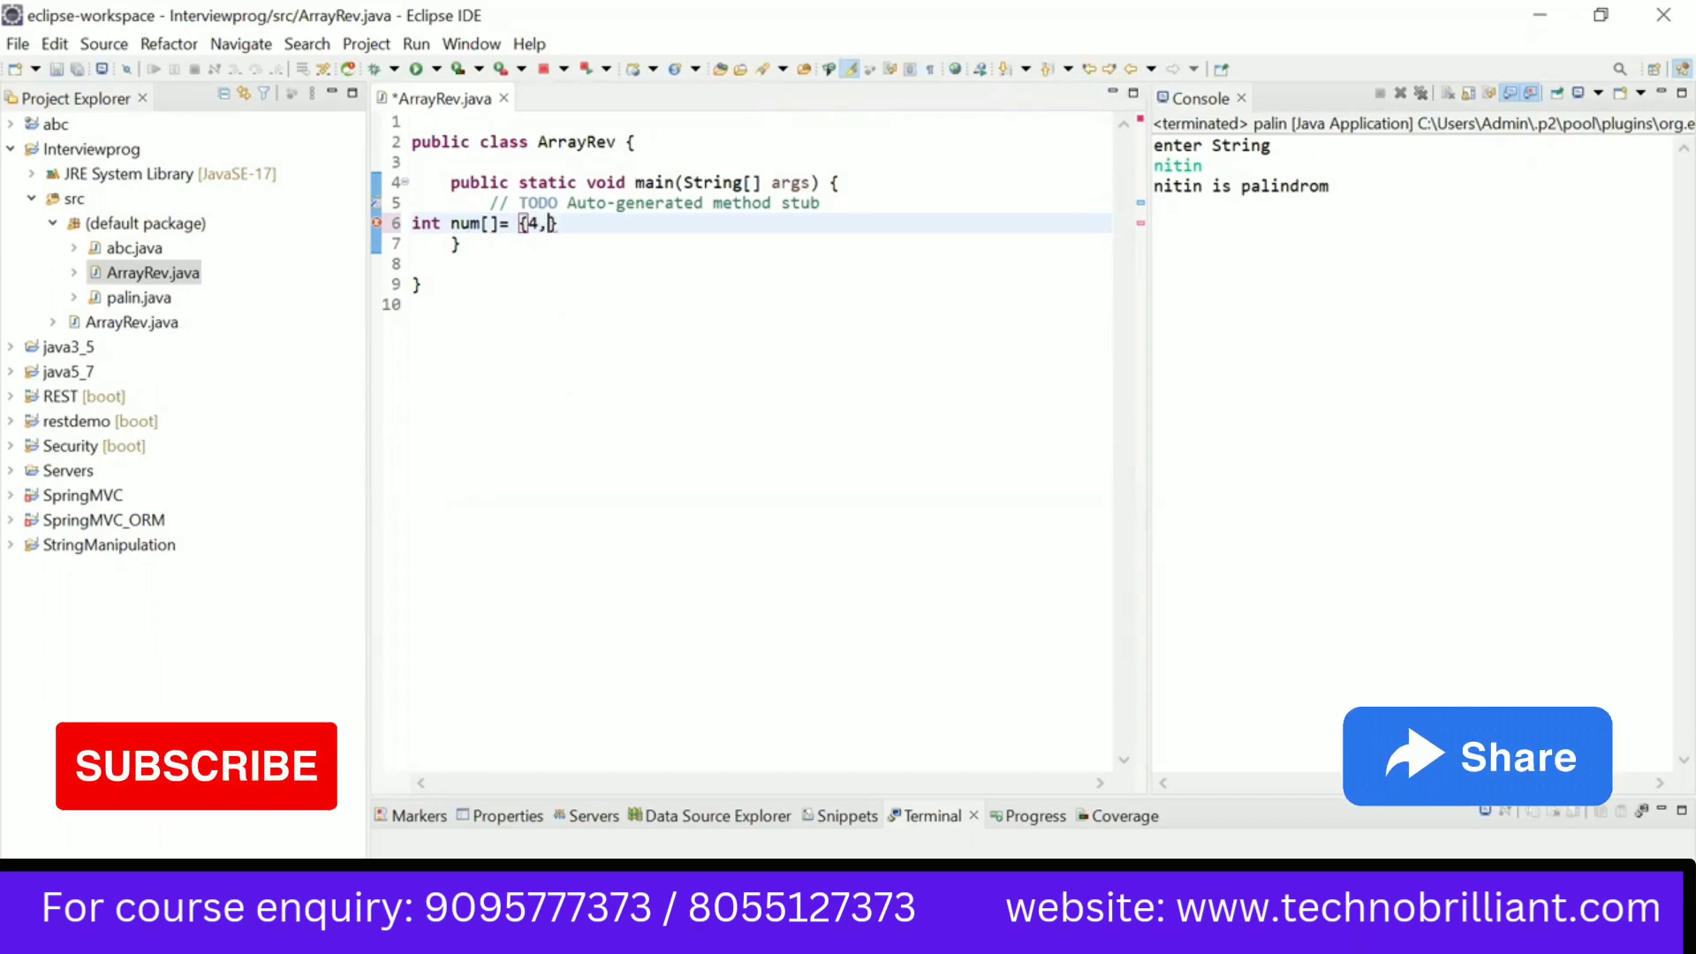
{"action": "type", "text": "32,7,"}
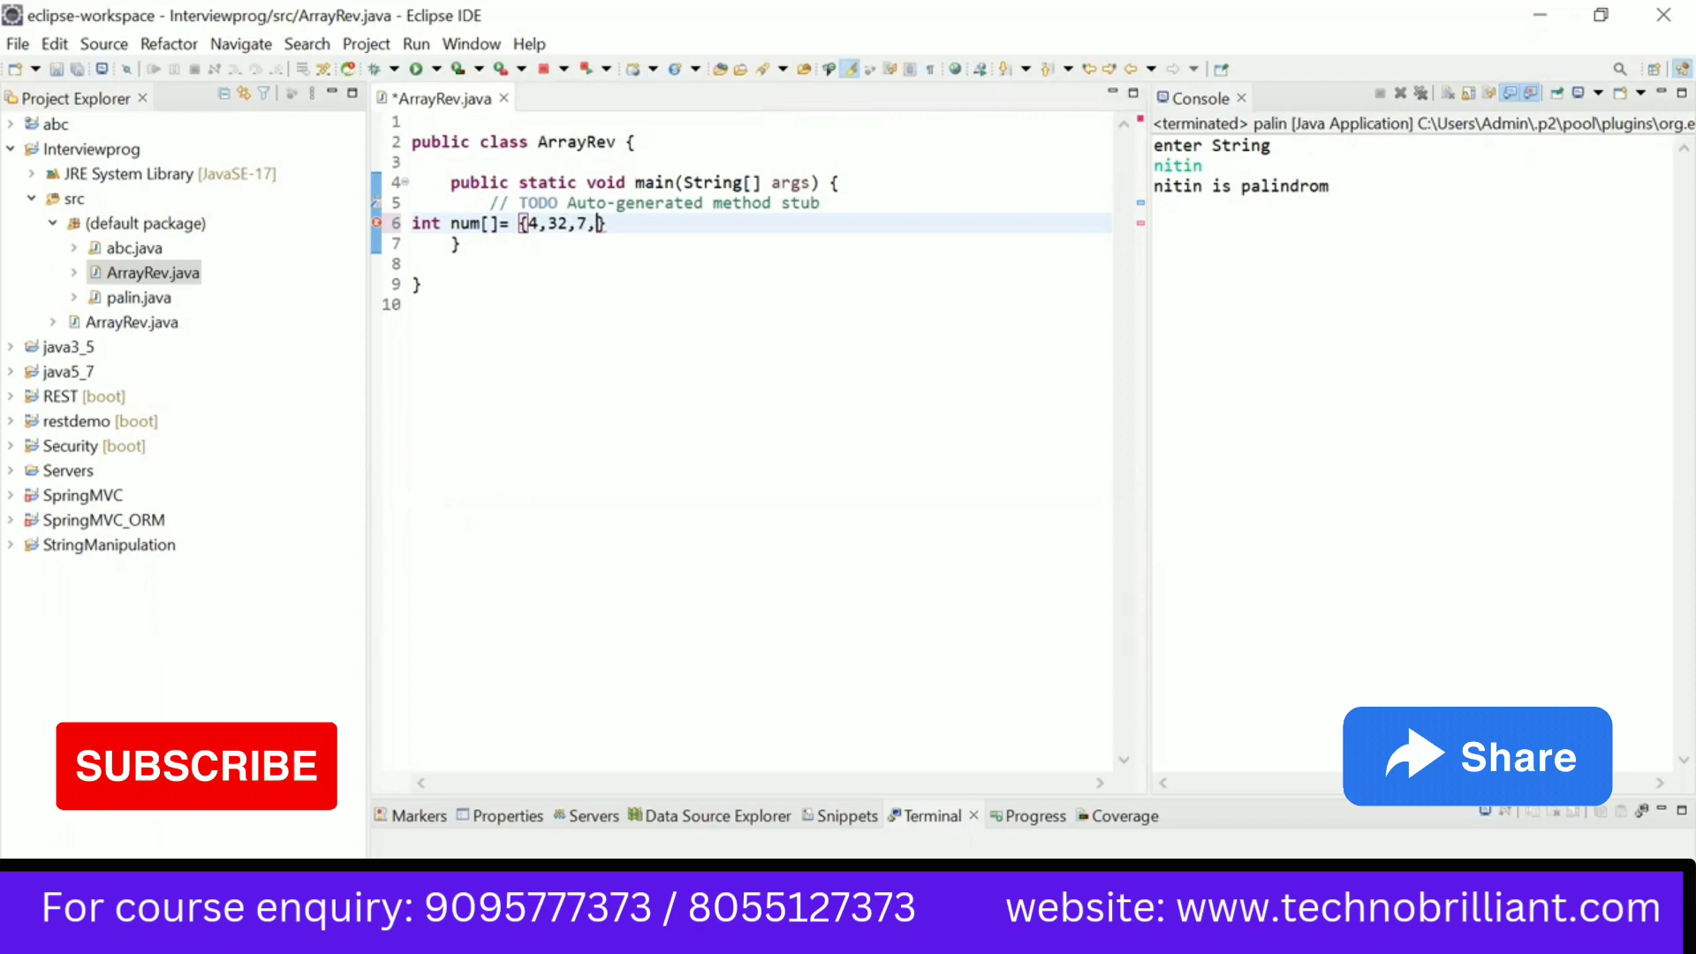
{"action": "type", "text": "8,9,4"}
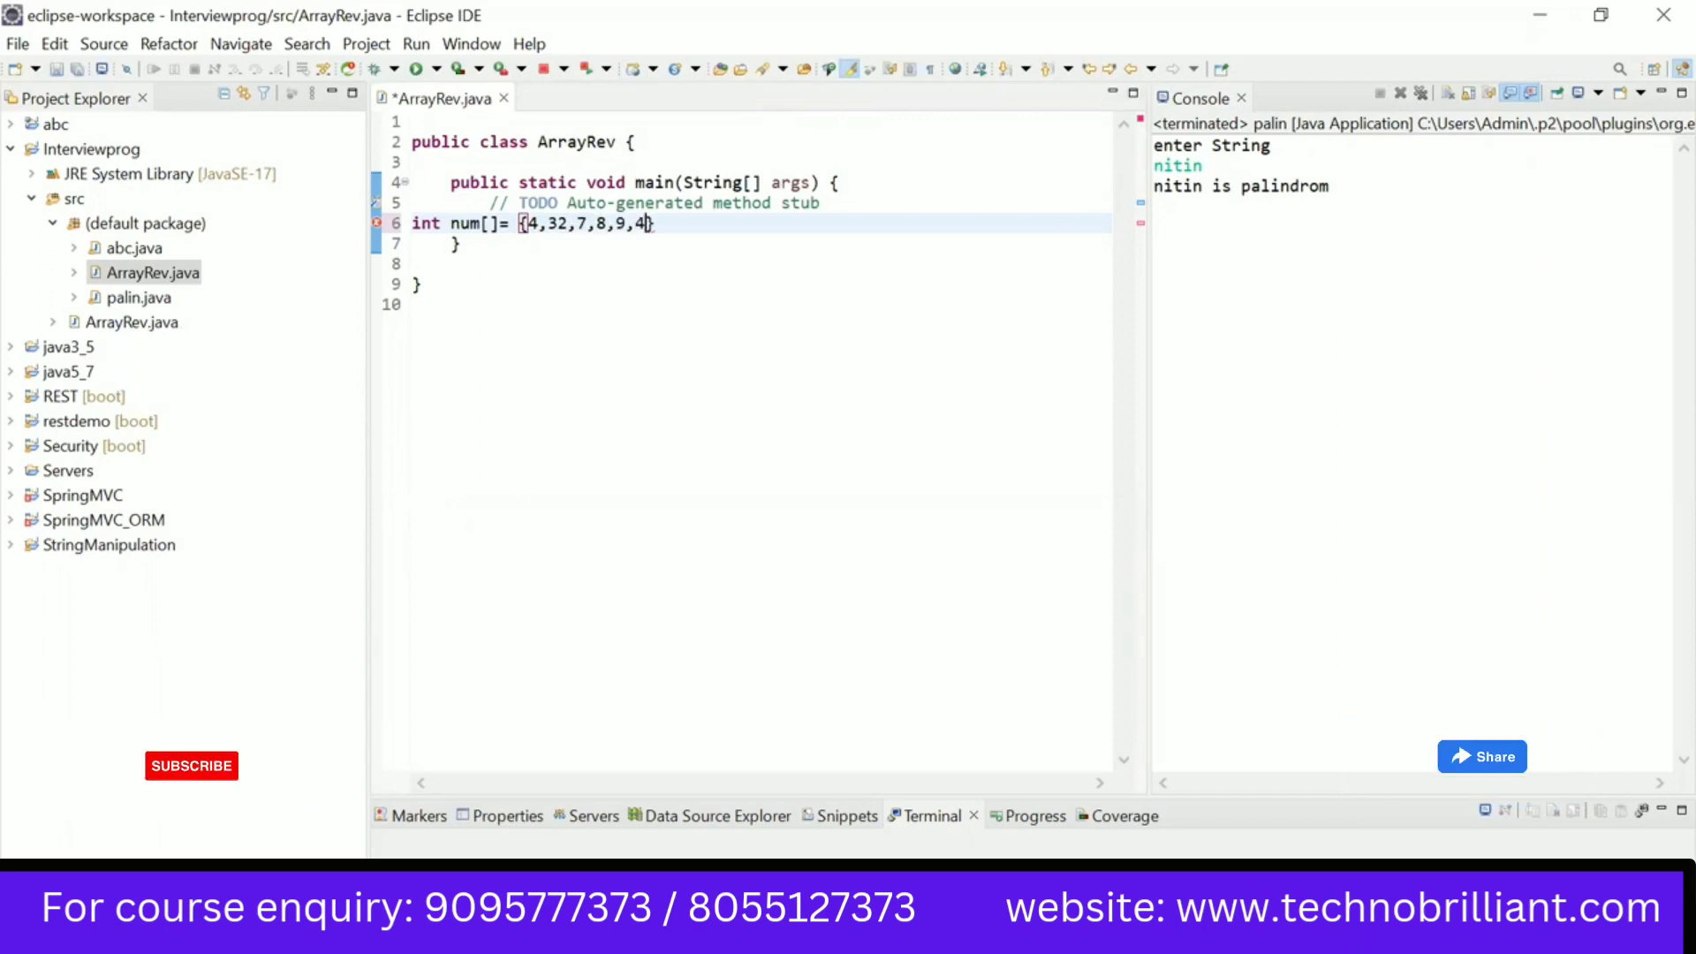
{"action": "type", "text": "12,"}
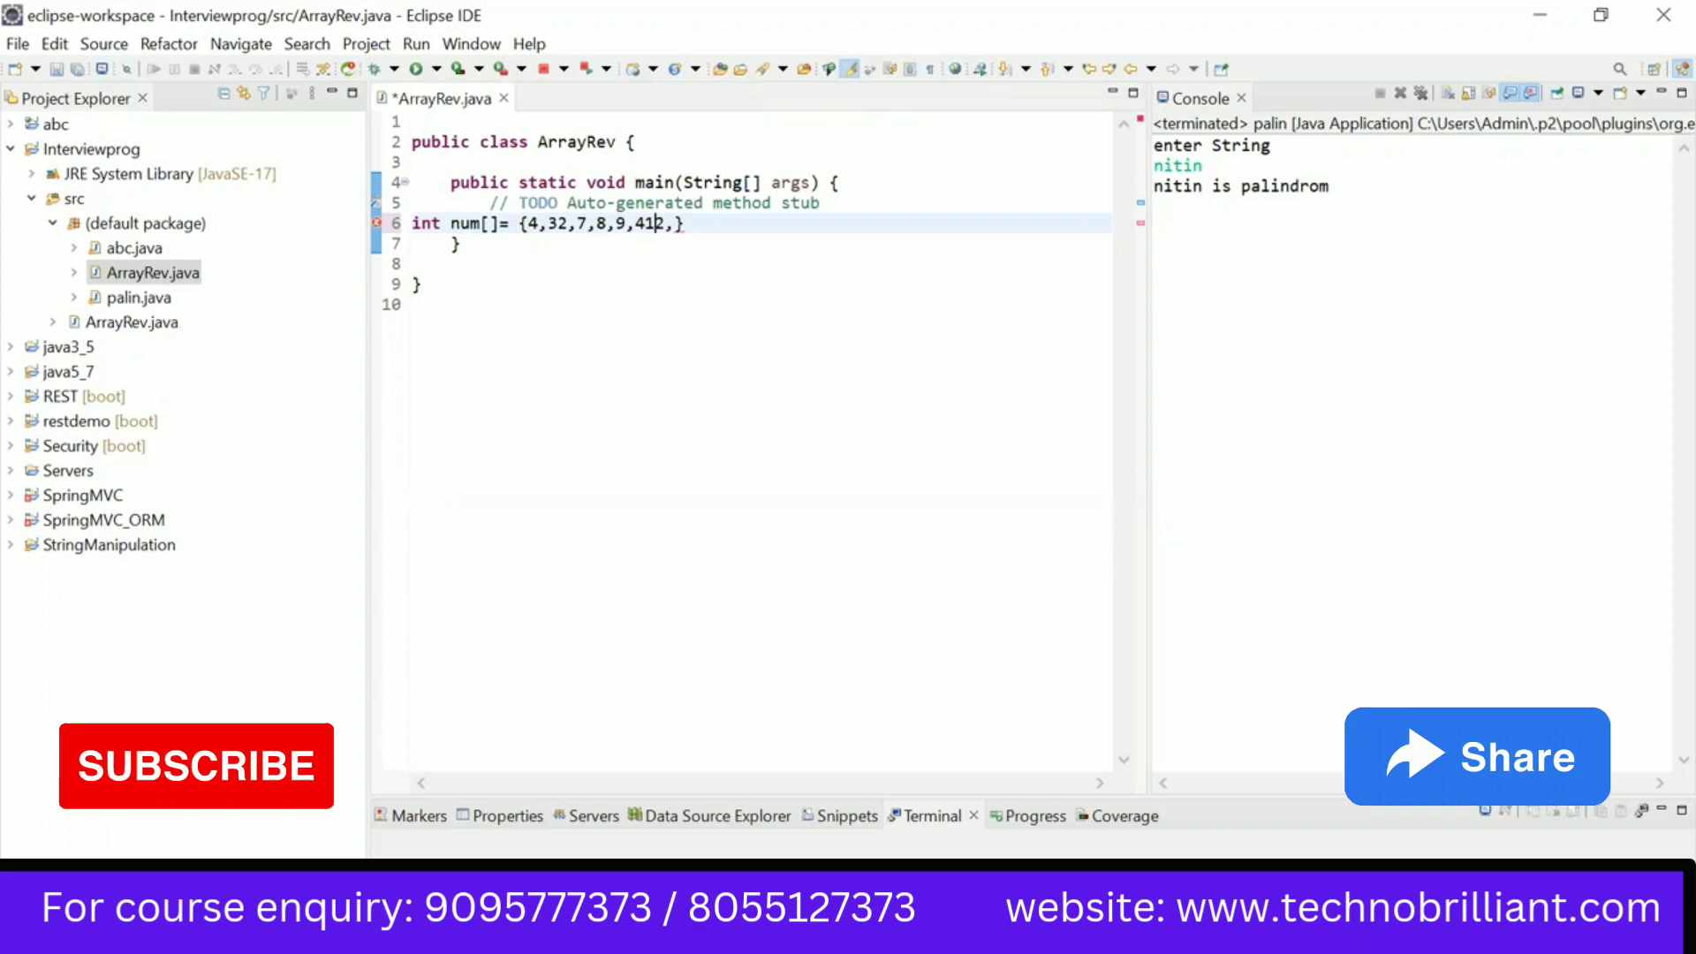
{"action": "type", "text": ","}
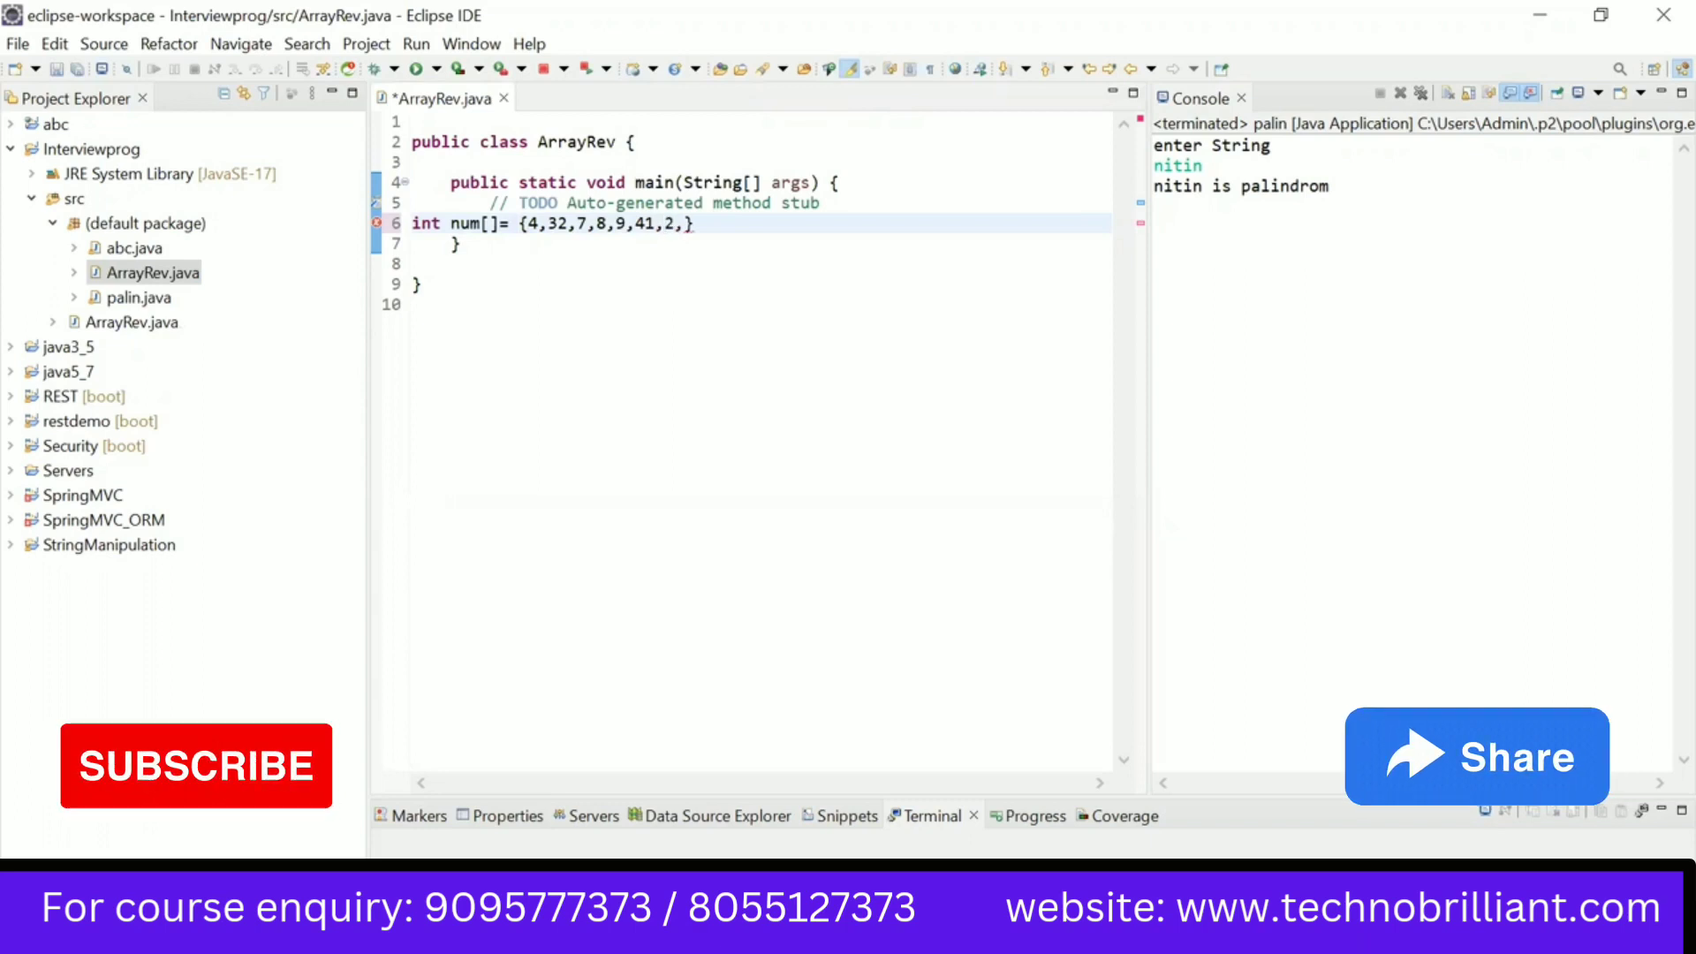
{"action": "type", "text": "98"}
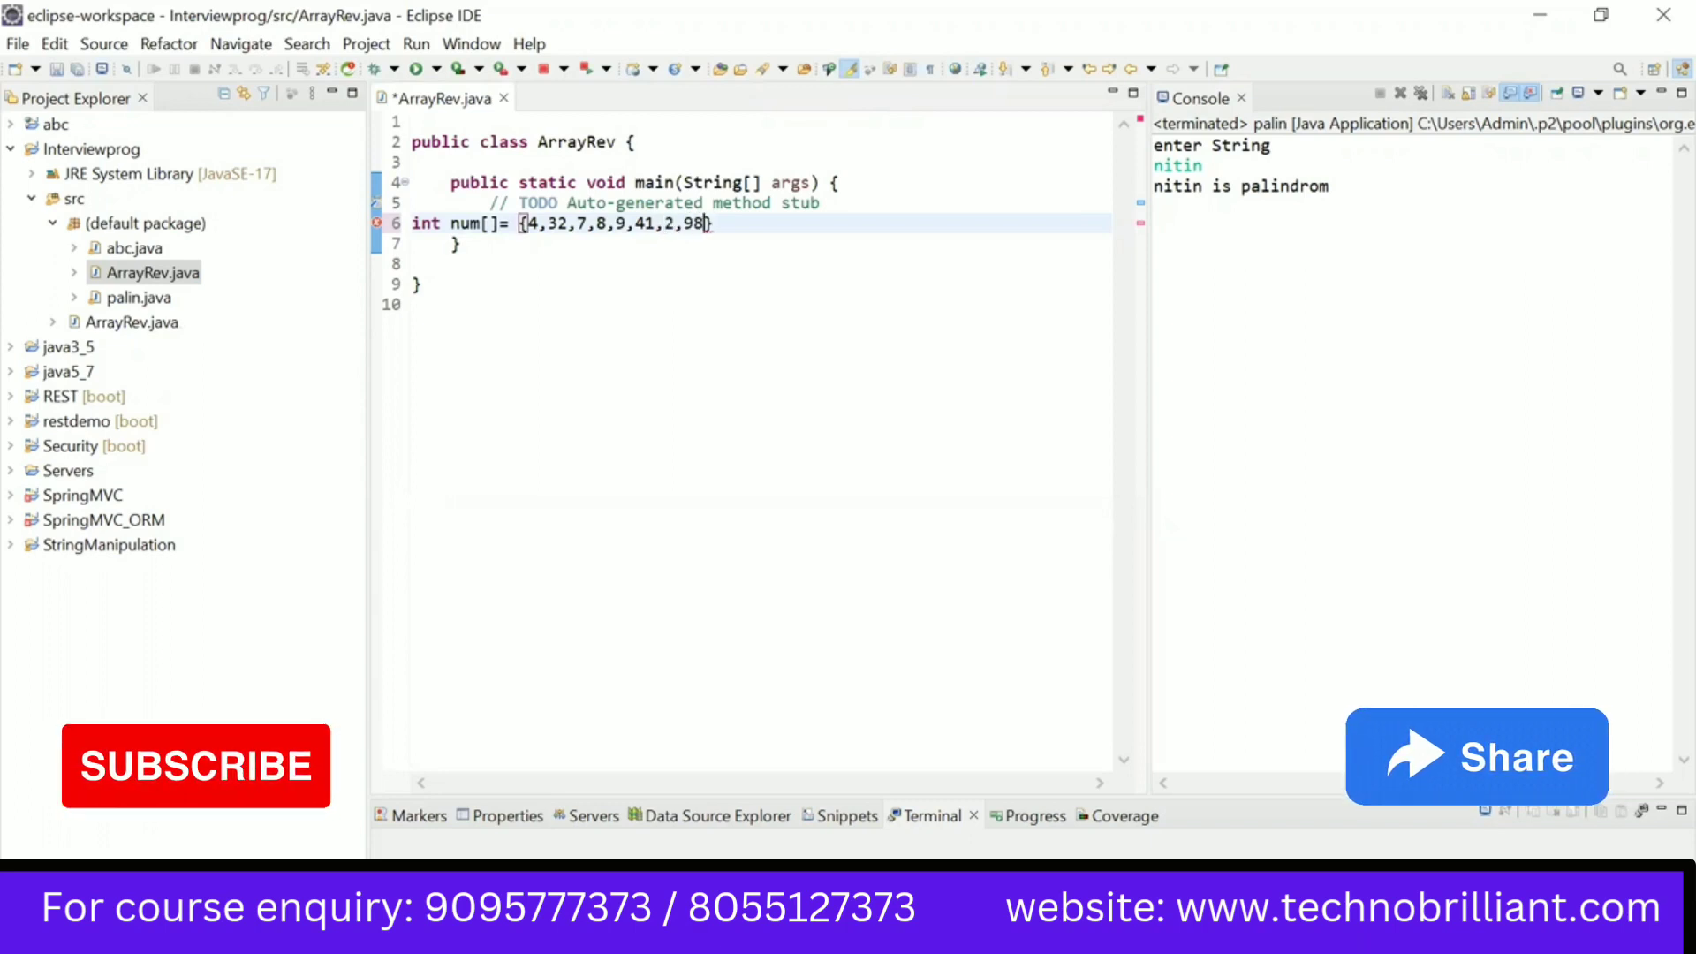
{"action": "type", "text": ";"}
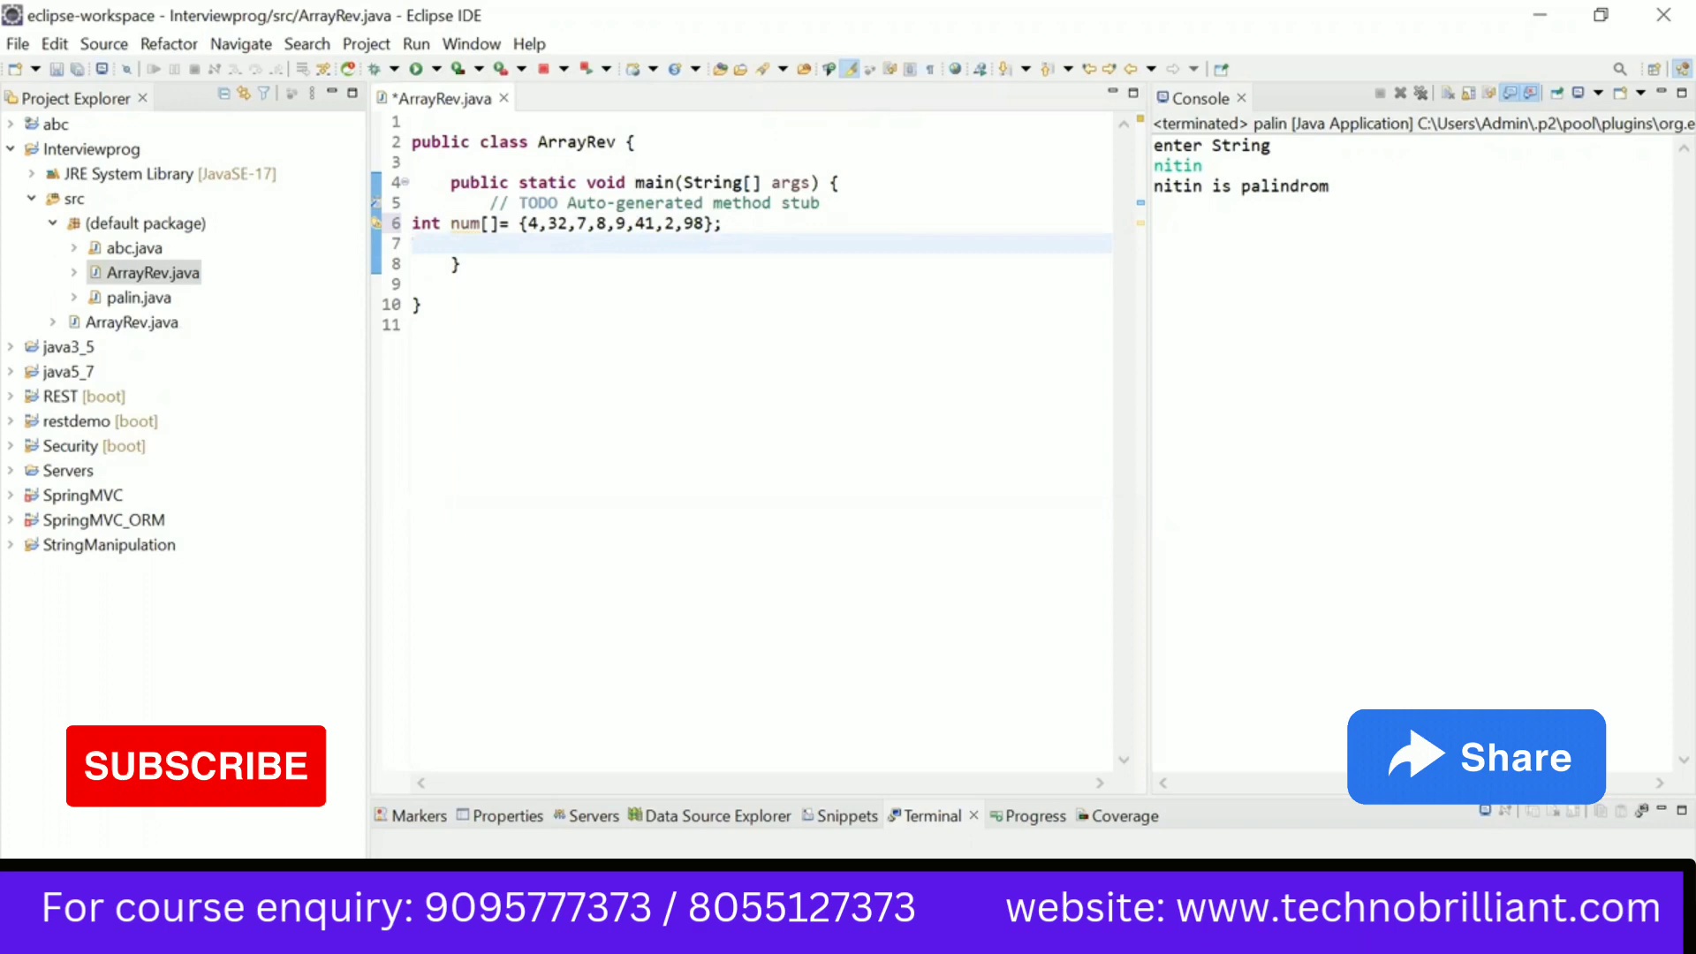
Step: Write the loop header for(int i=0;i<num.length;i++) with an empty braced body
{"action": "type", "text": "for"}
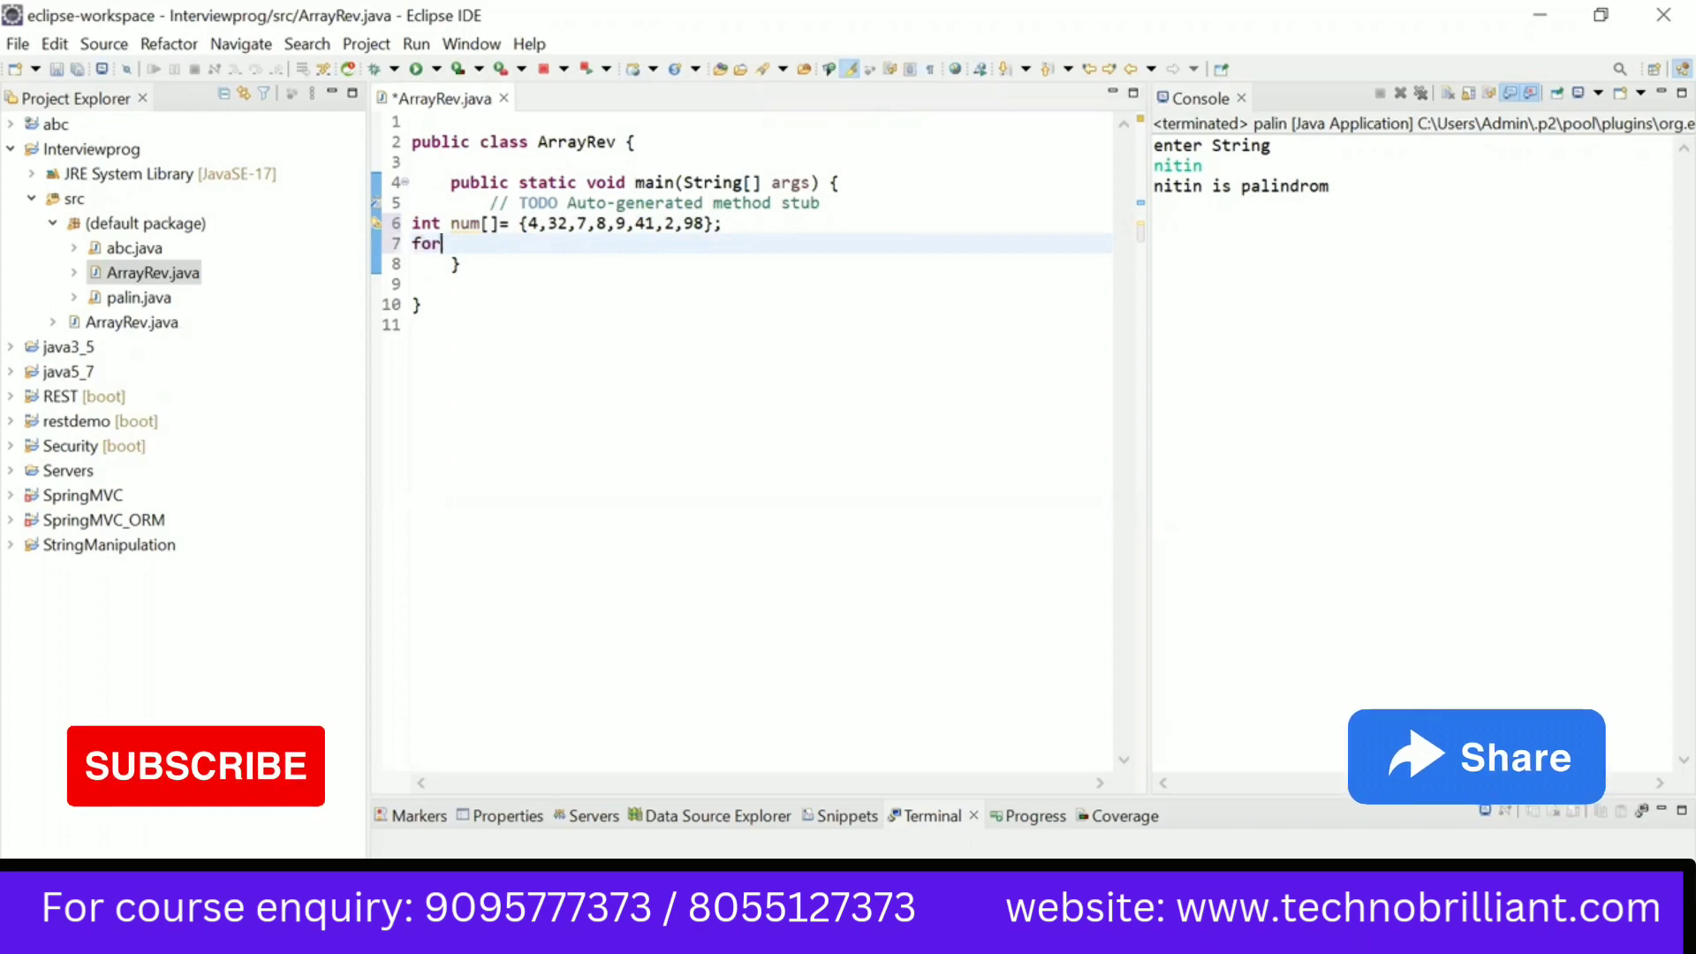
{"action": "type", "text": "()"}
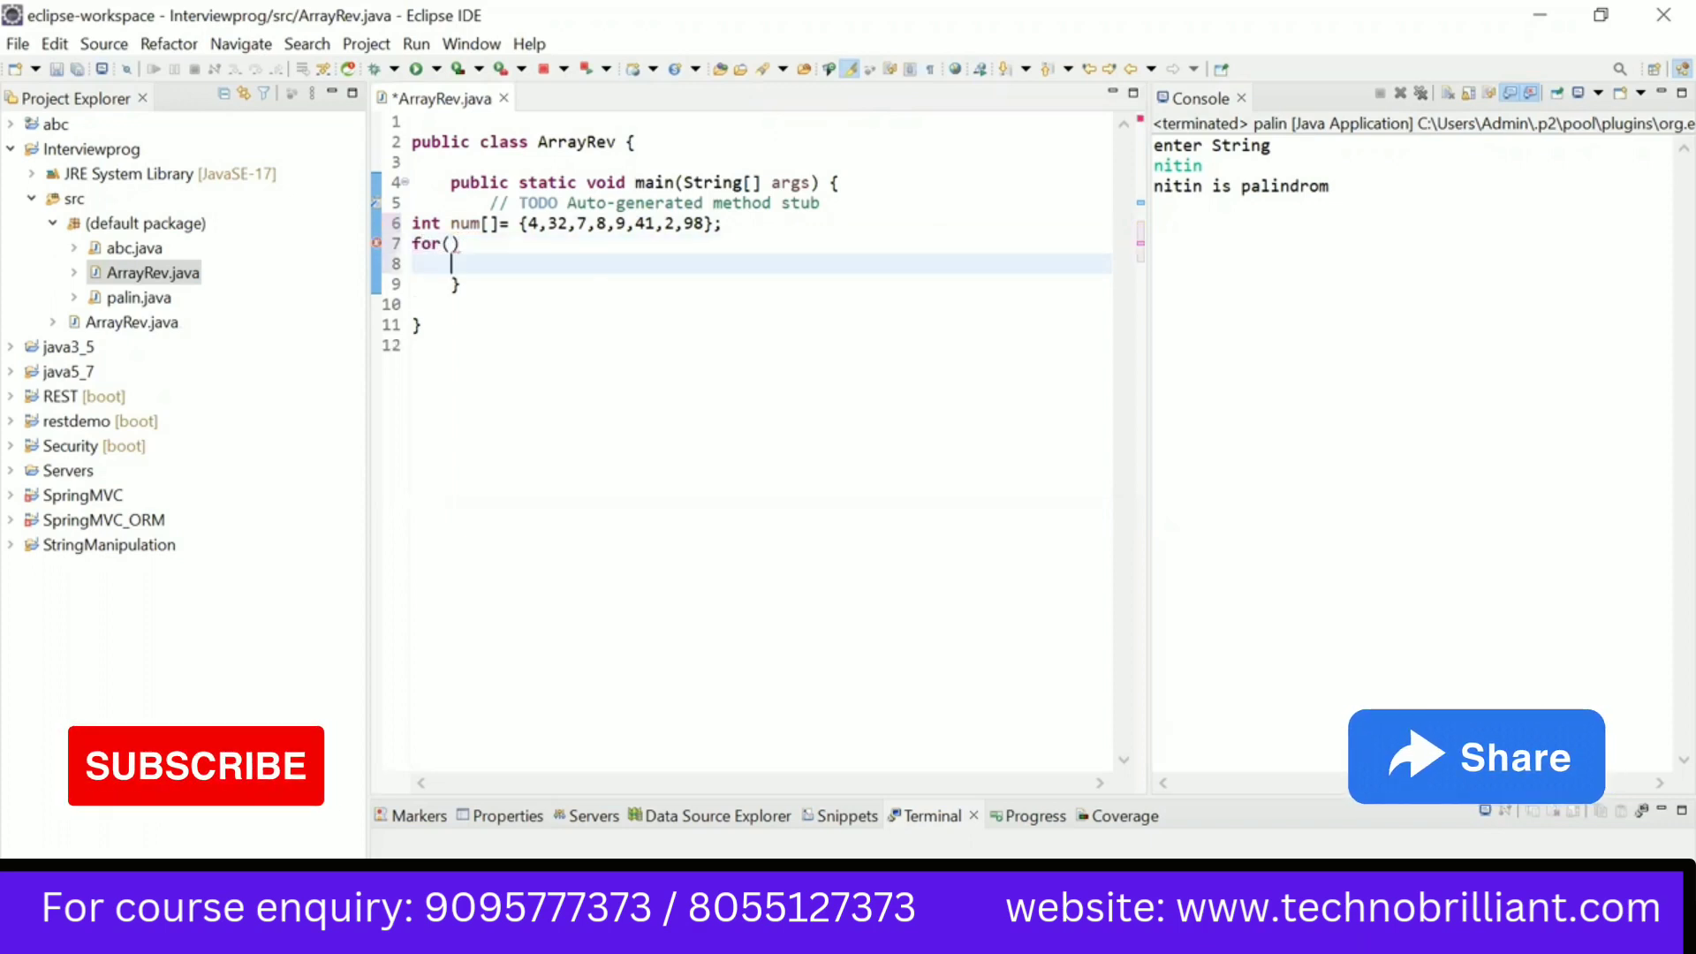
{"action": "type", "text": "{"}
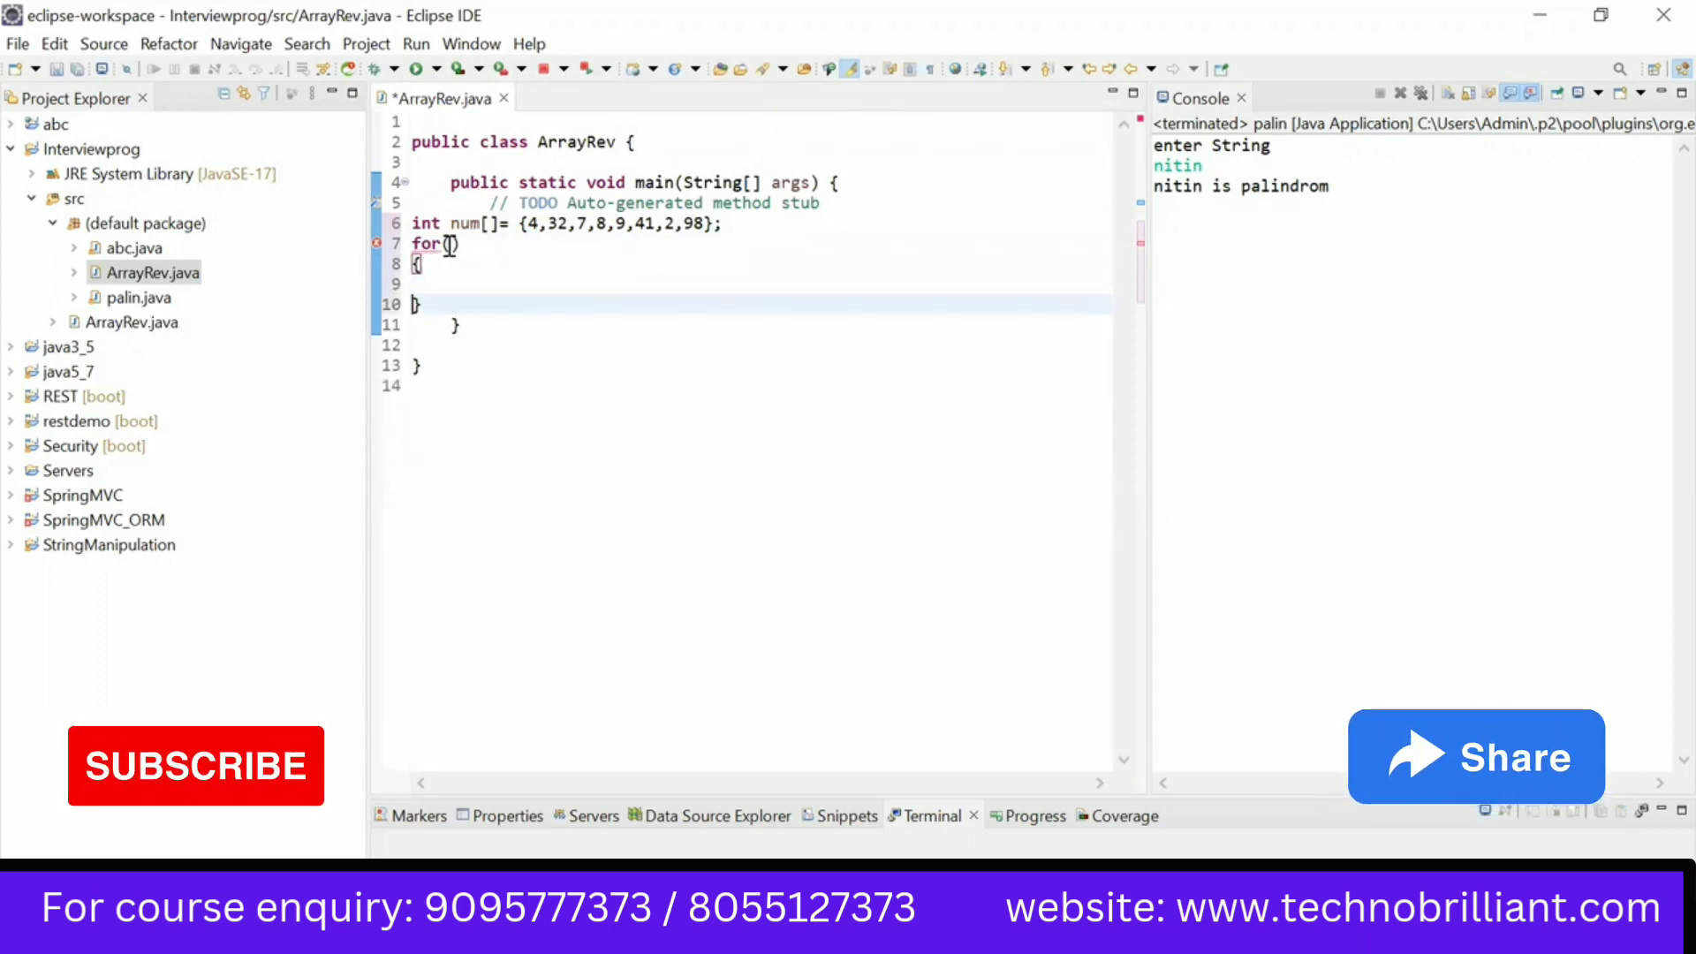
{"action": "type", "text": "(int"}
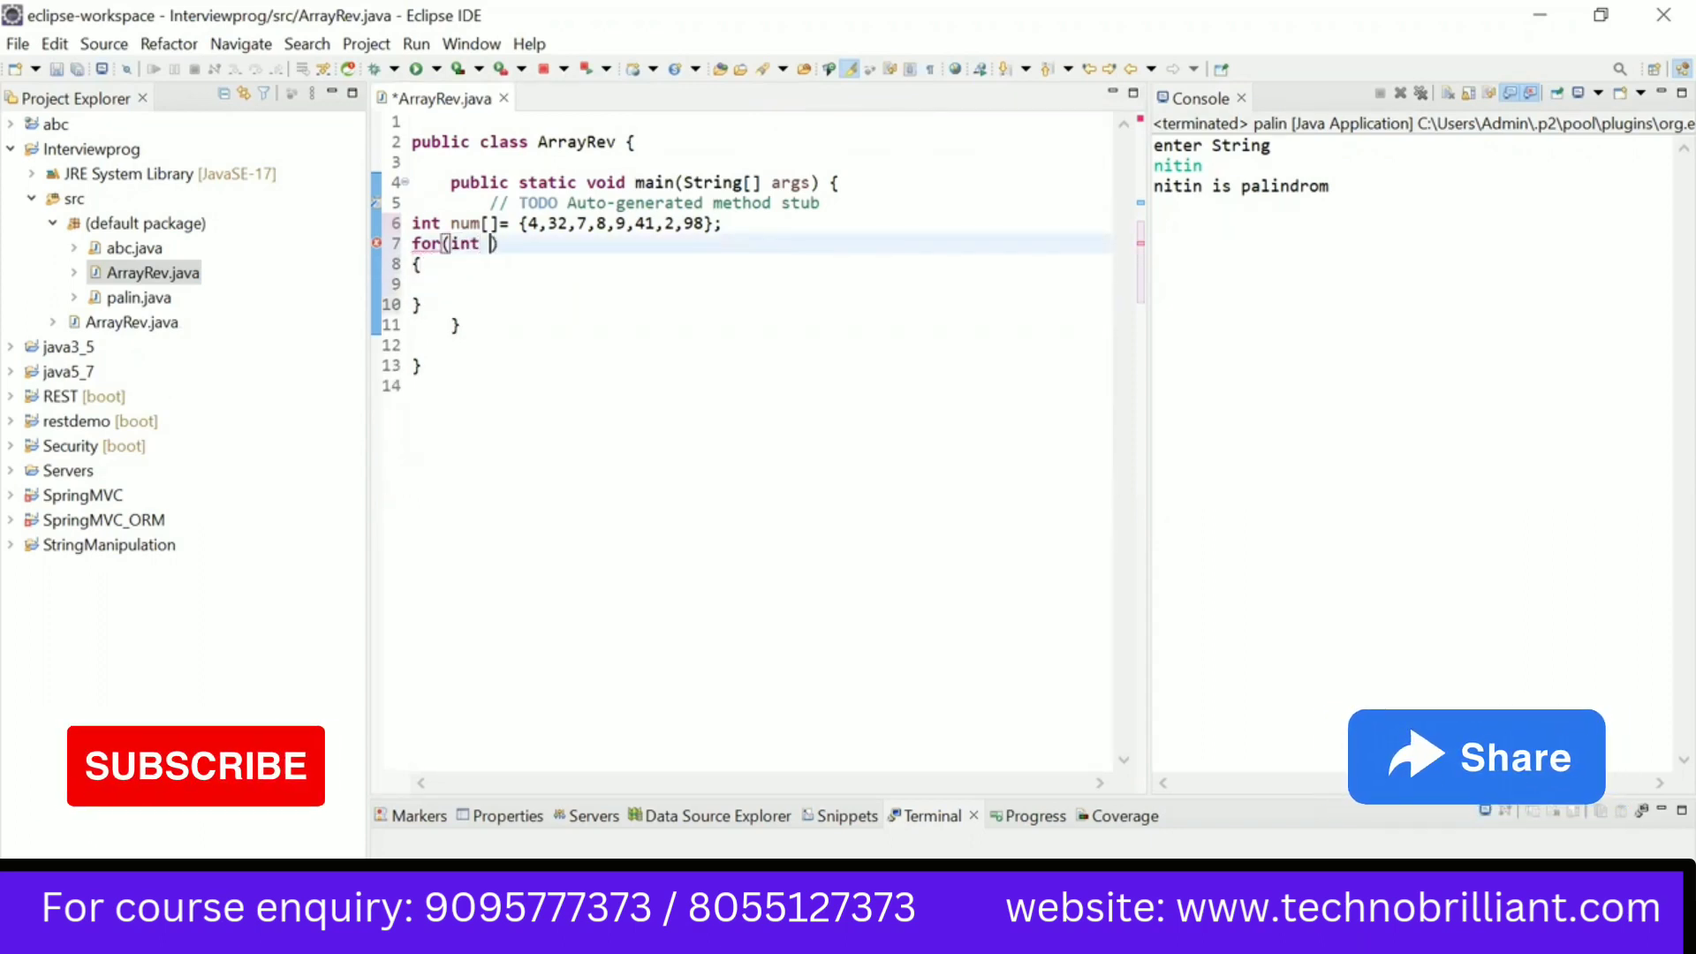
{"action": "type", "text": "i"}
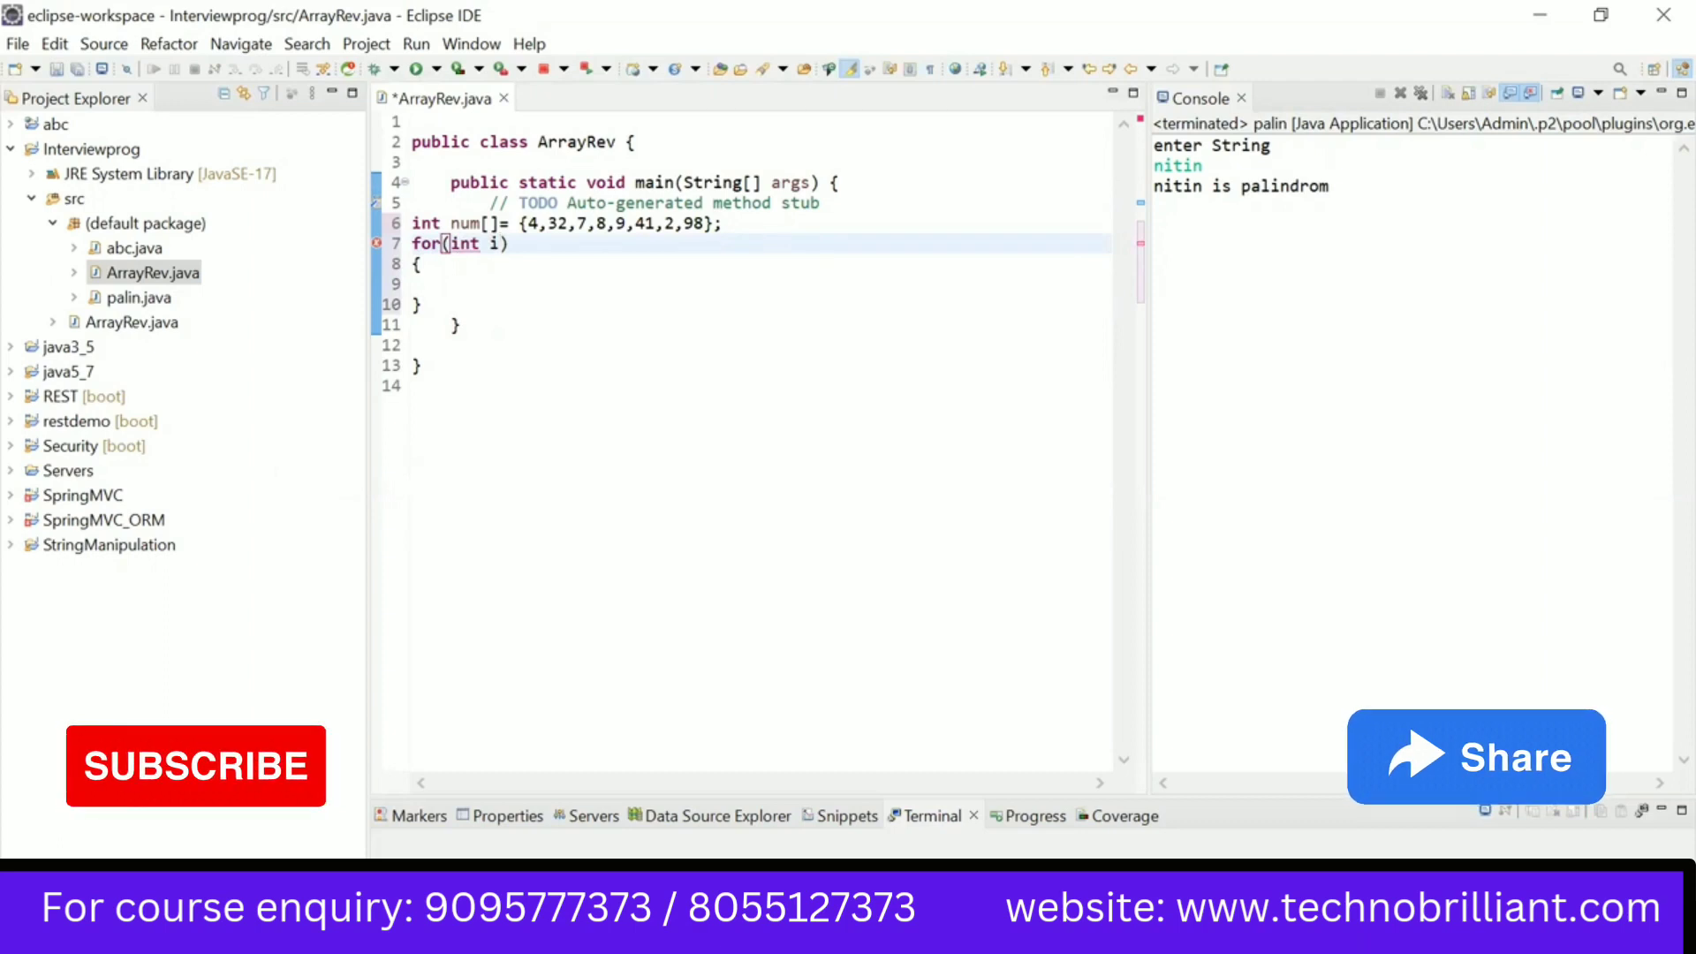
{"action": "type", "text": "=0"}
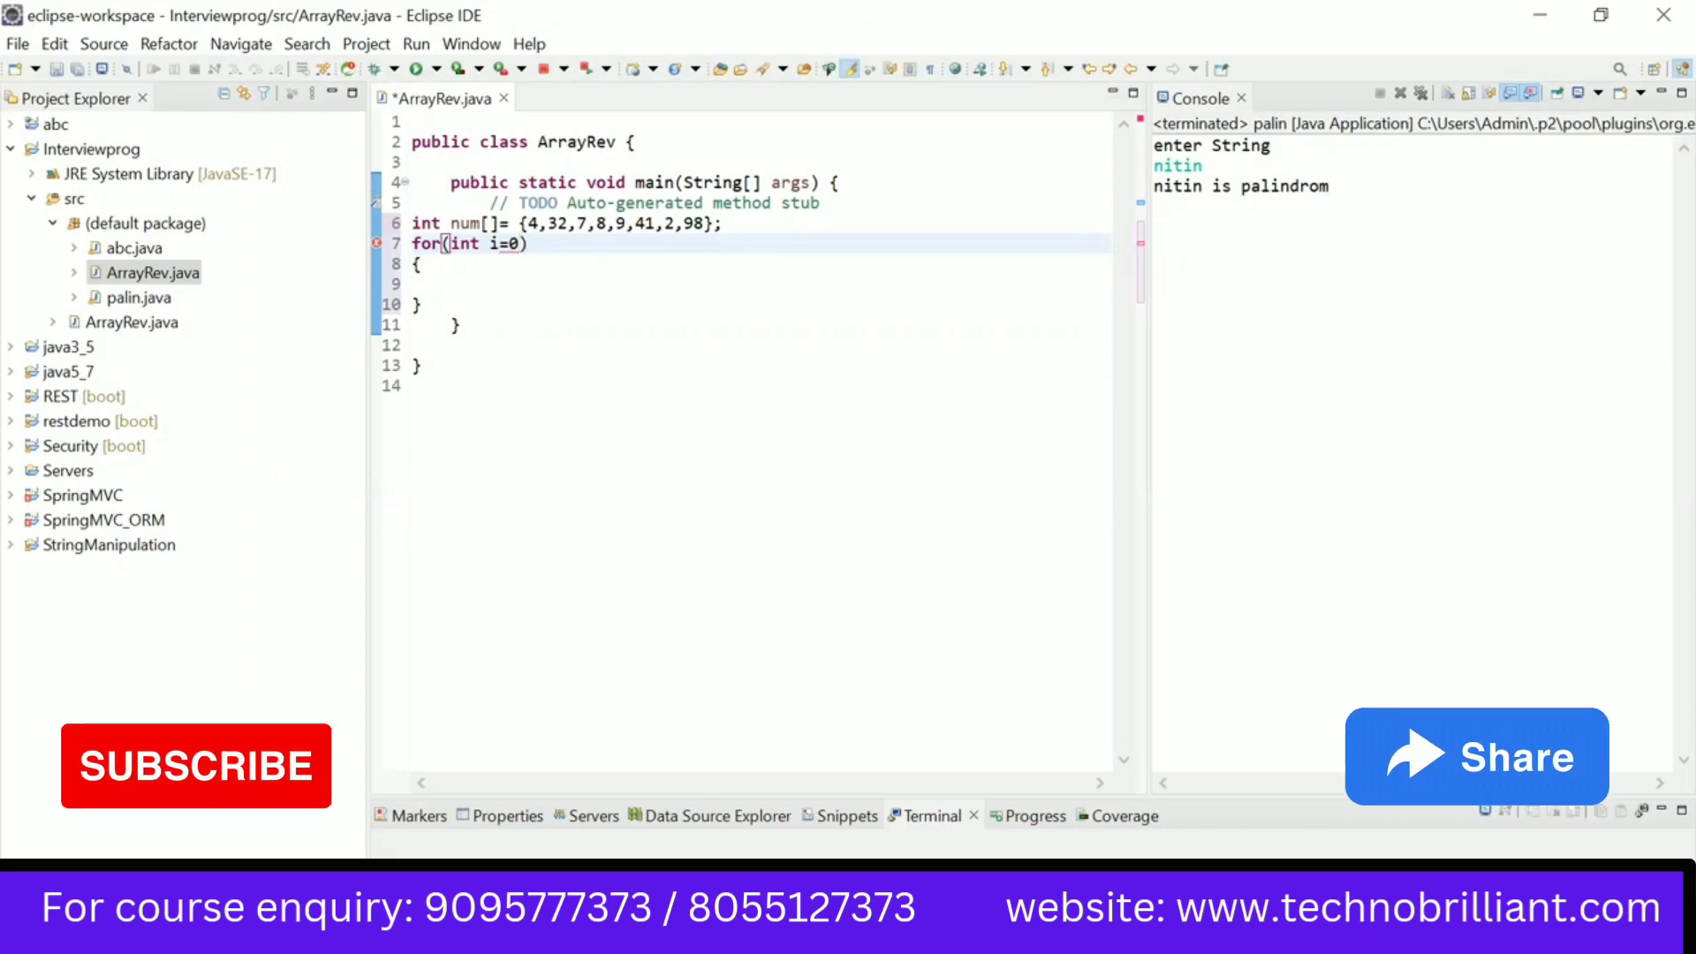
{"action": "type", "text": ";"}
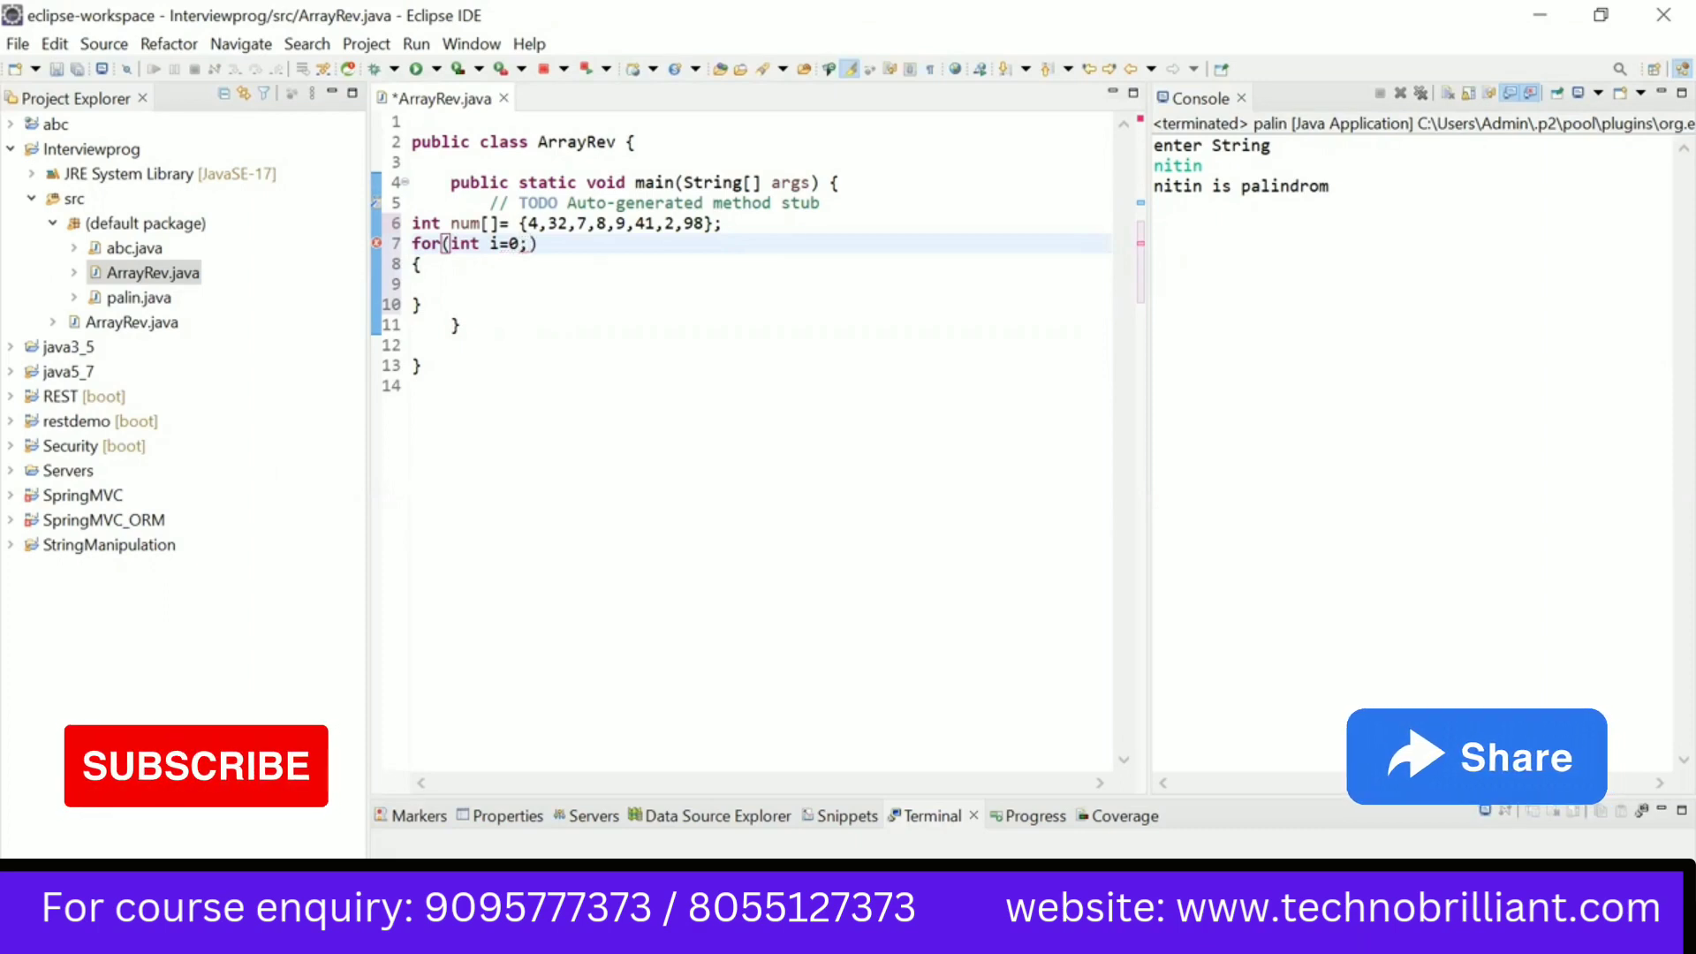
{"action": "type", "text": "i"}
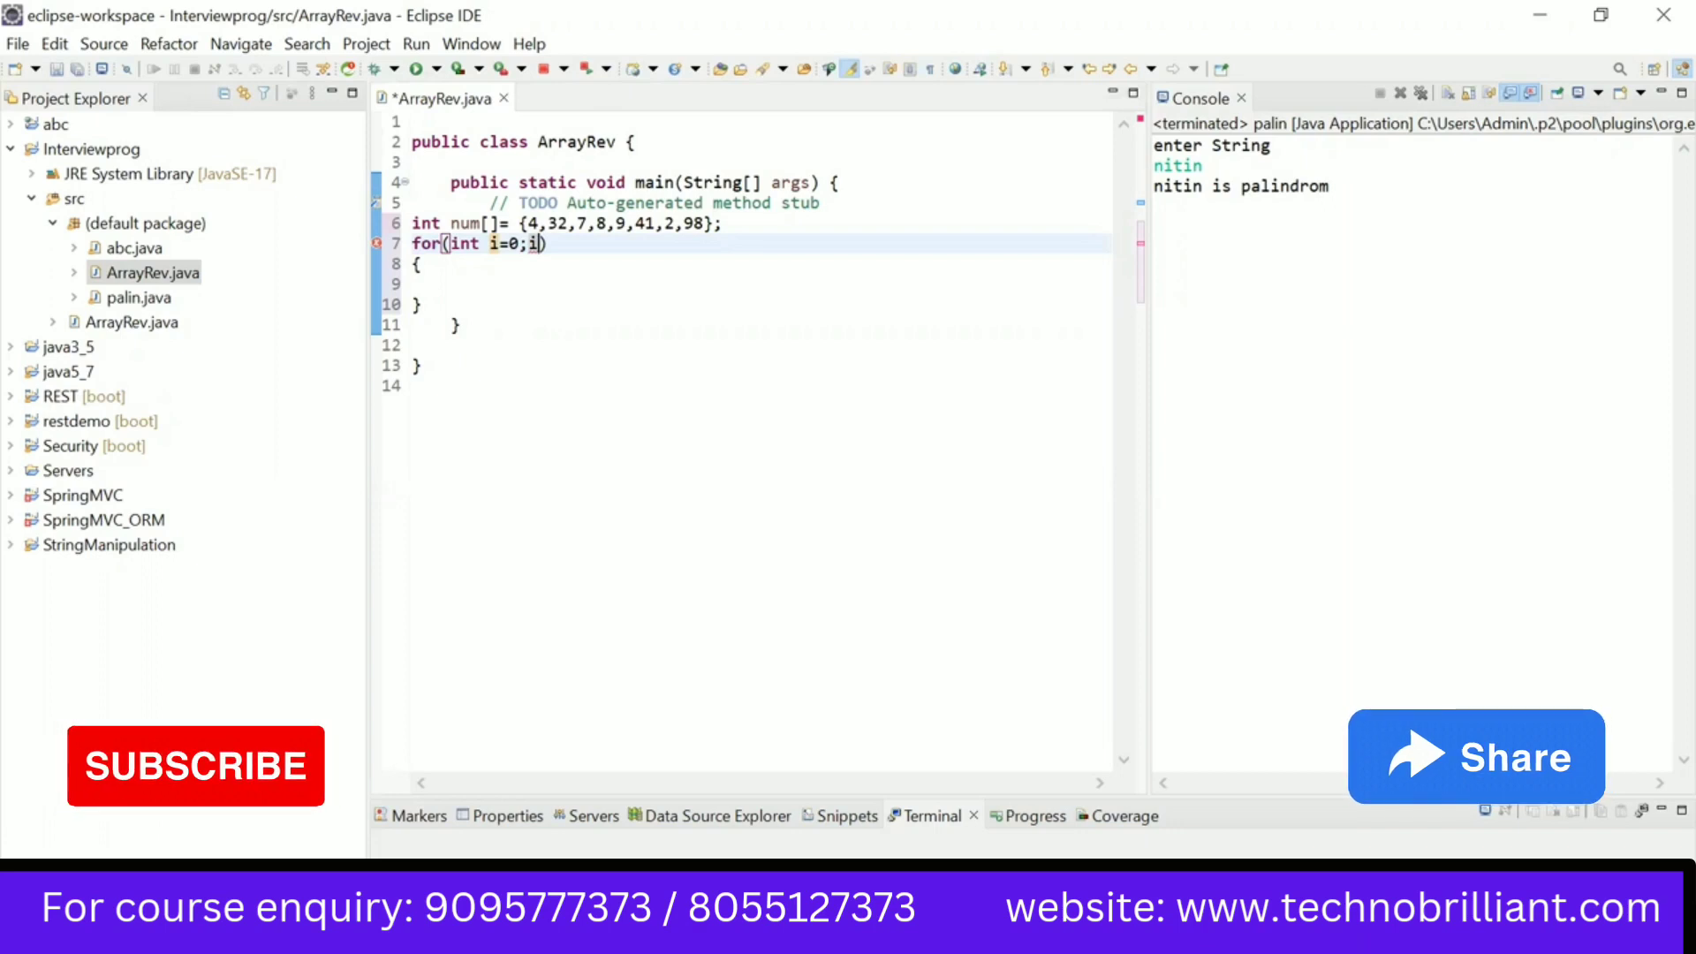
{"action": "type", "text": "<"}
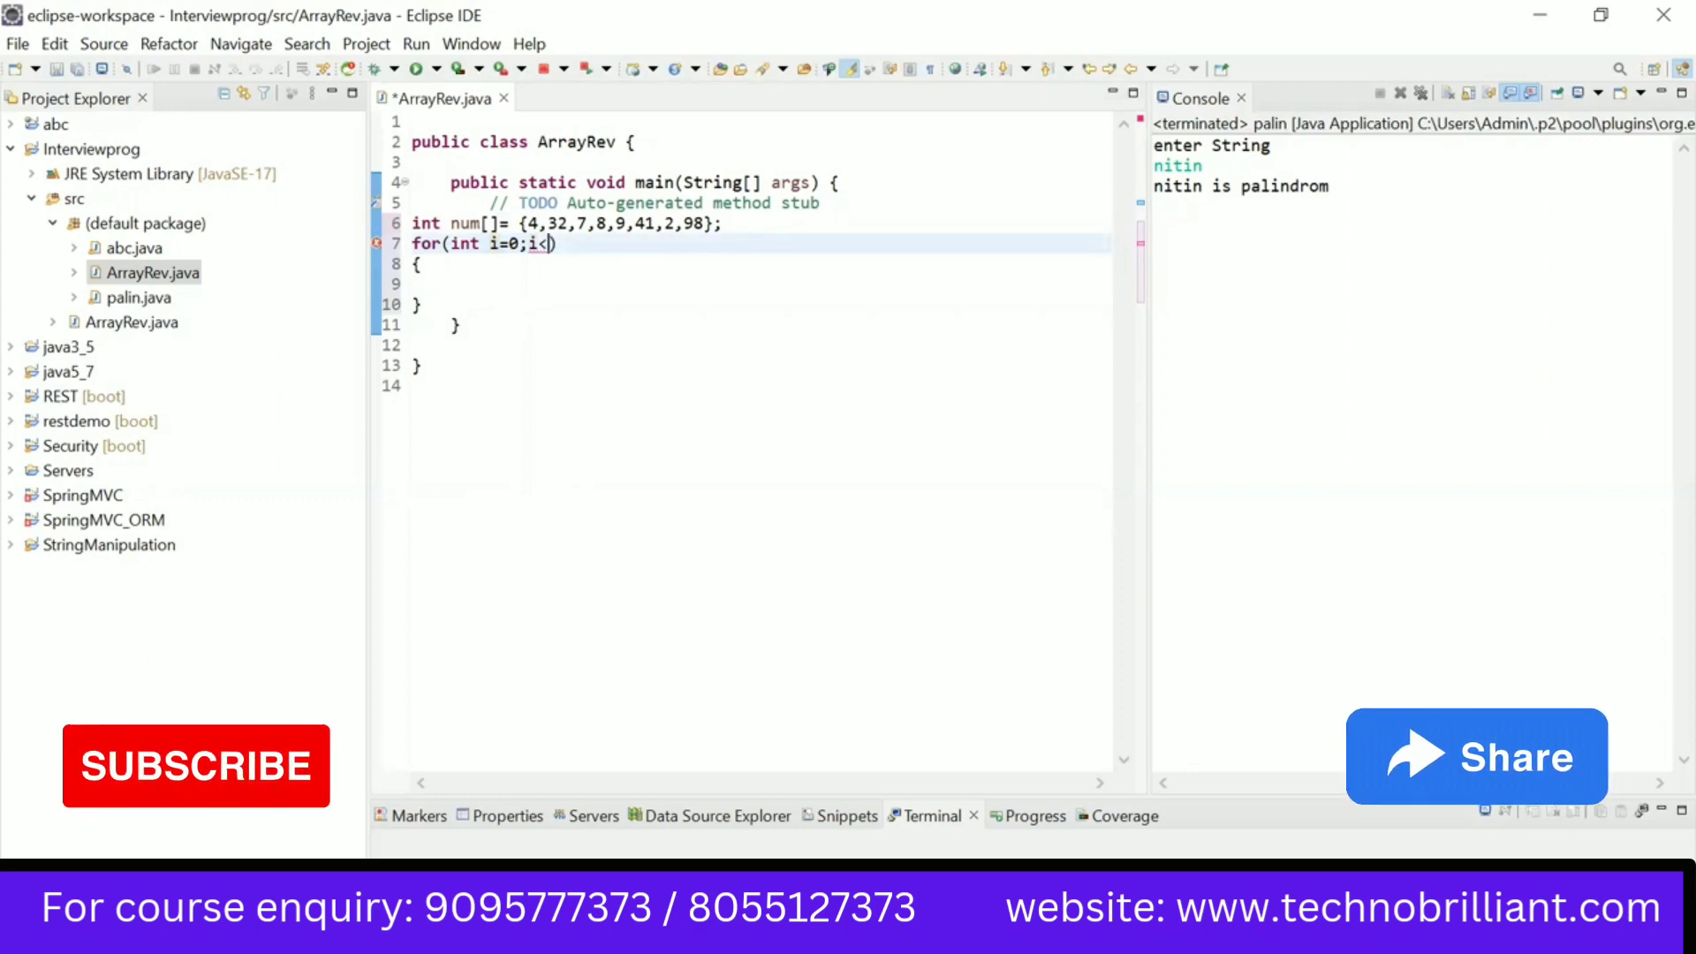
{"action": "type", "text": "num"}
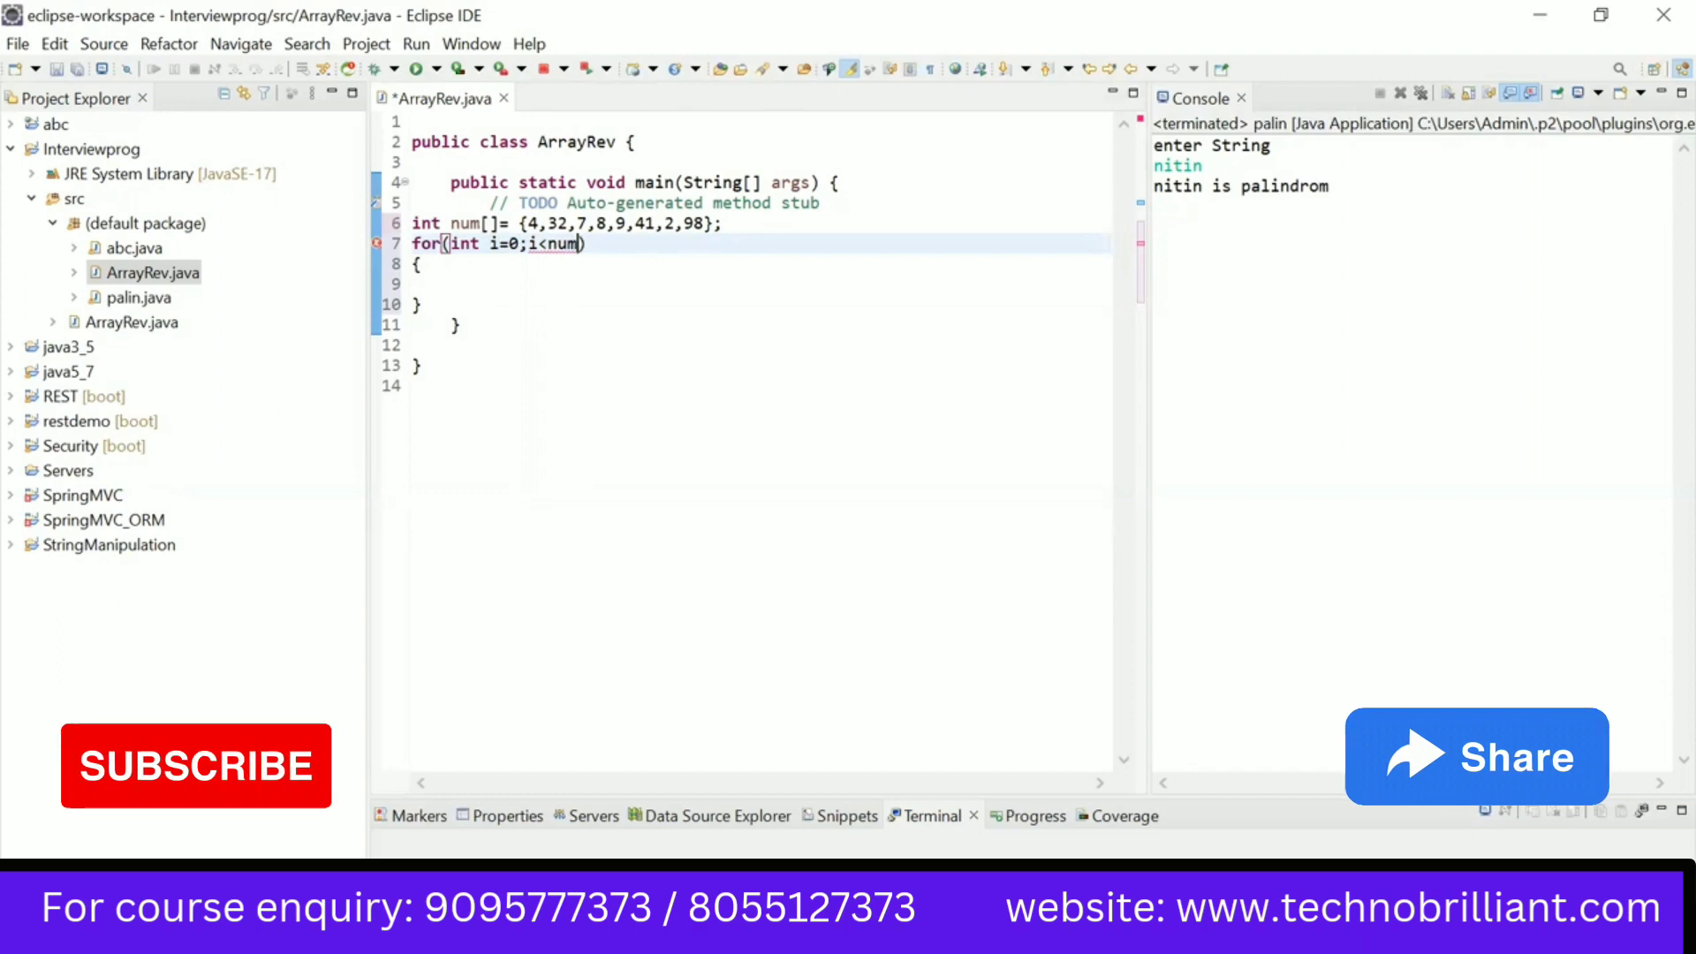
{"action": "type", "text": ".length;"}
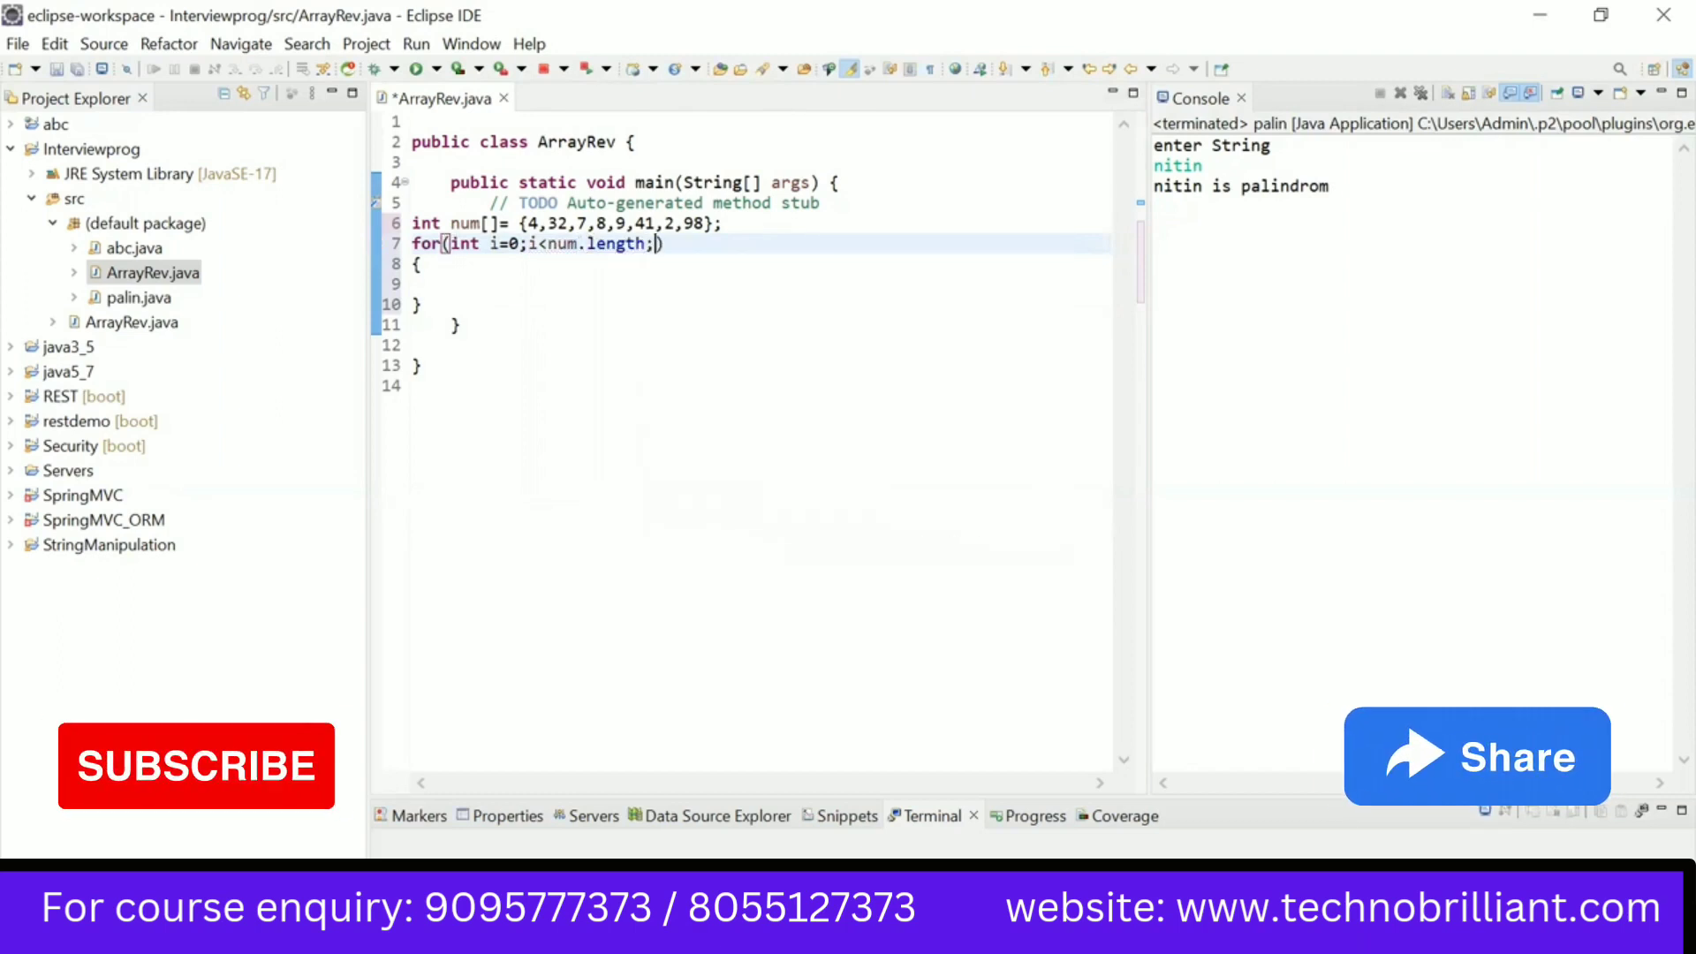
{"action": "type", "text": "i++"}
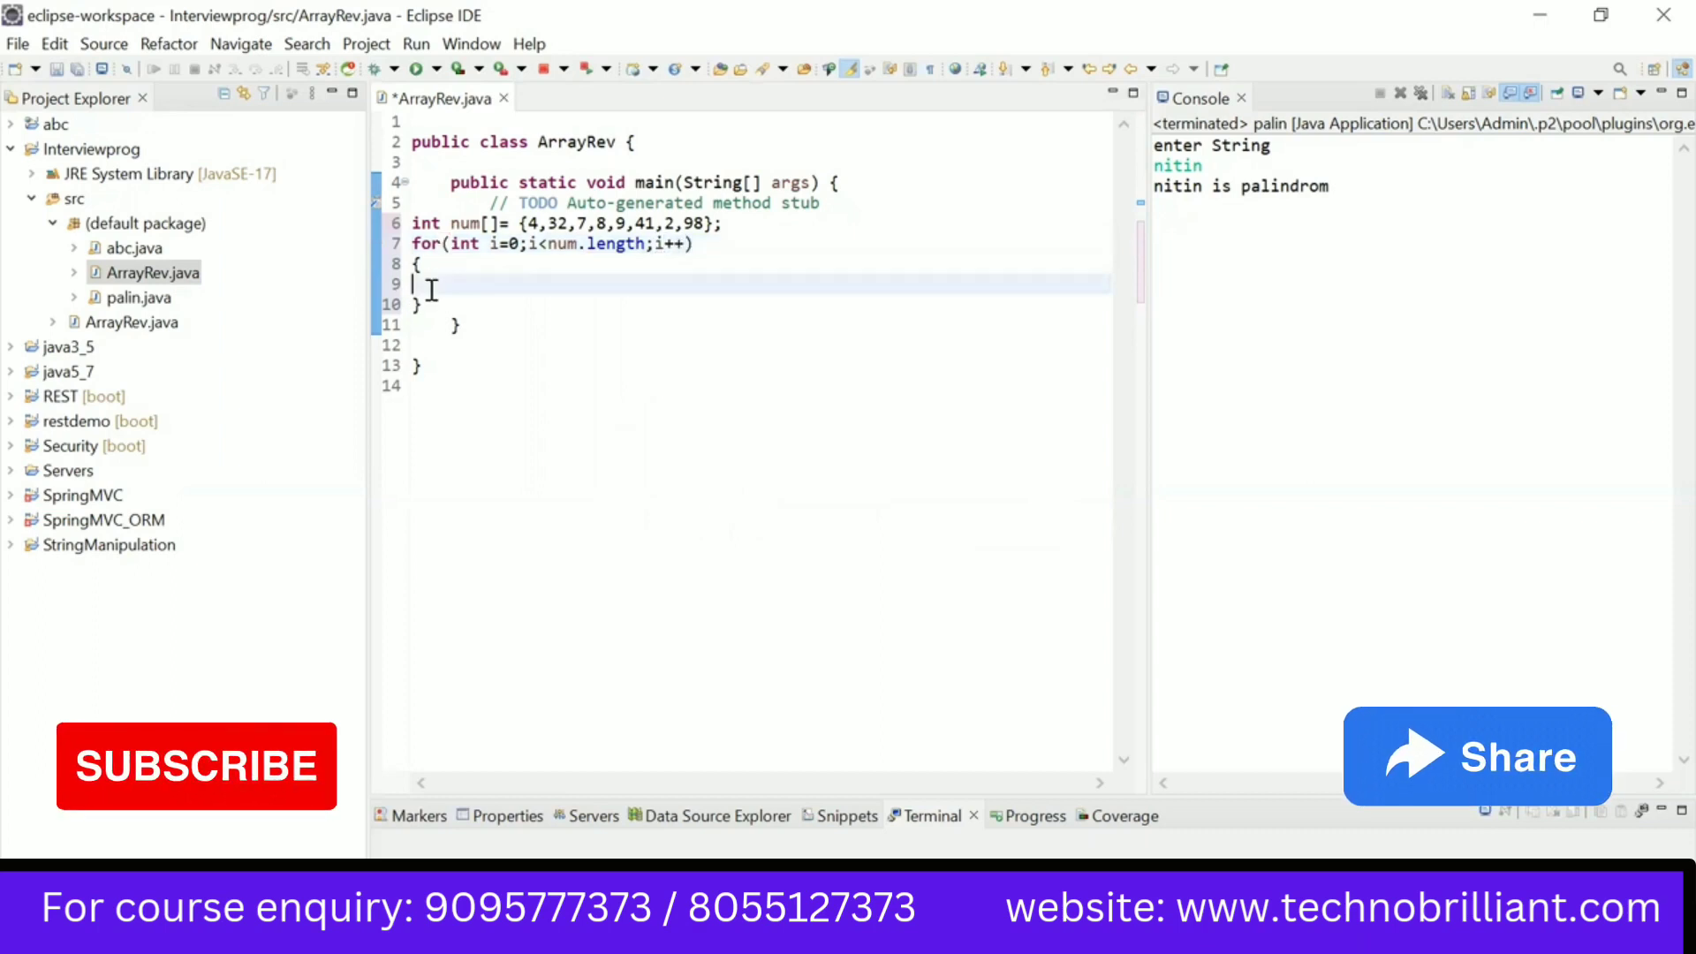
Step: Expand sysout to System.out.println(num[i]); inside the loop body
{"action": "type", "text": "sysout"}
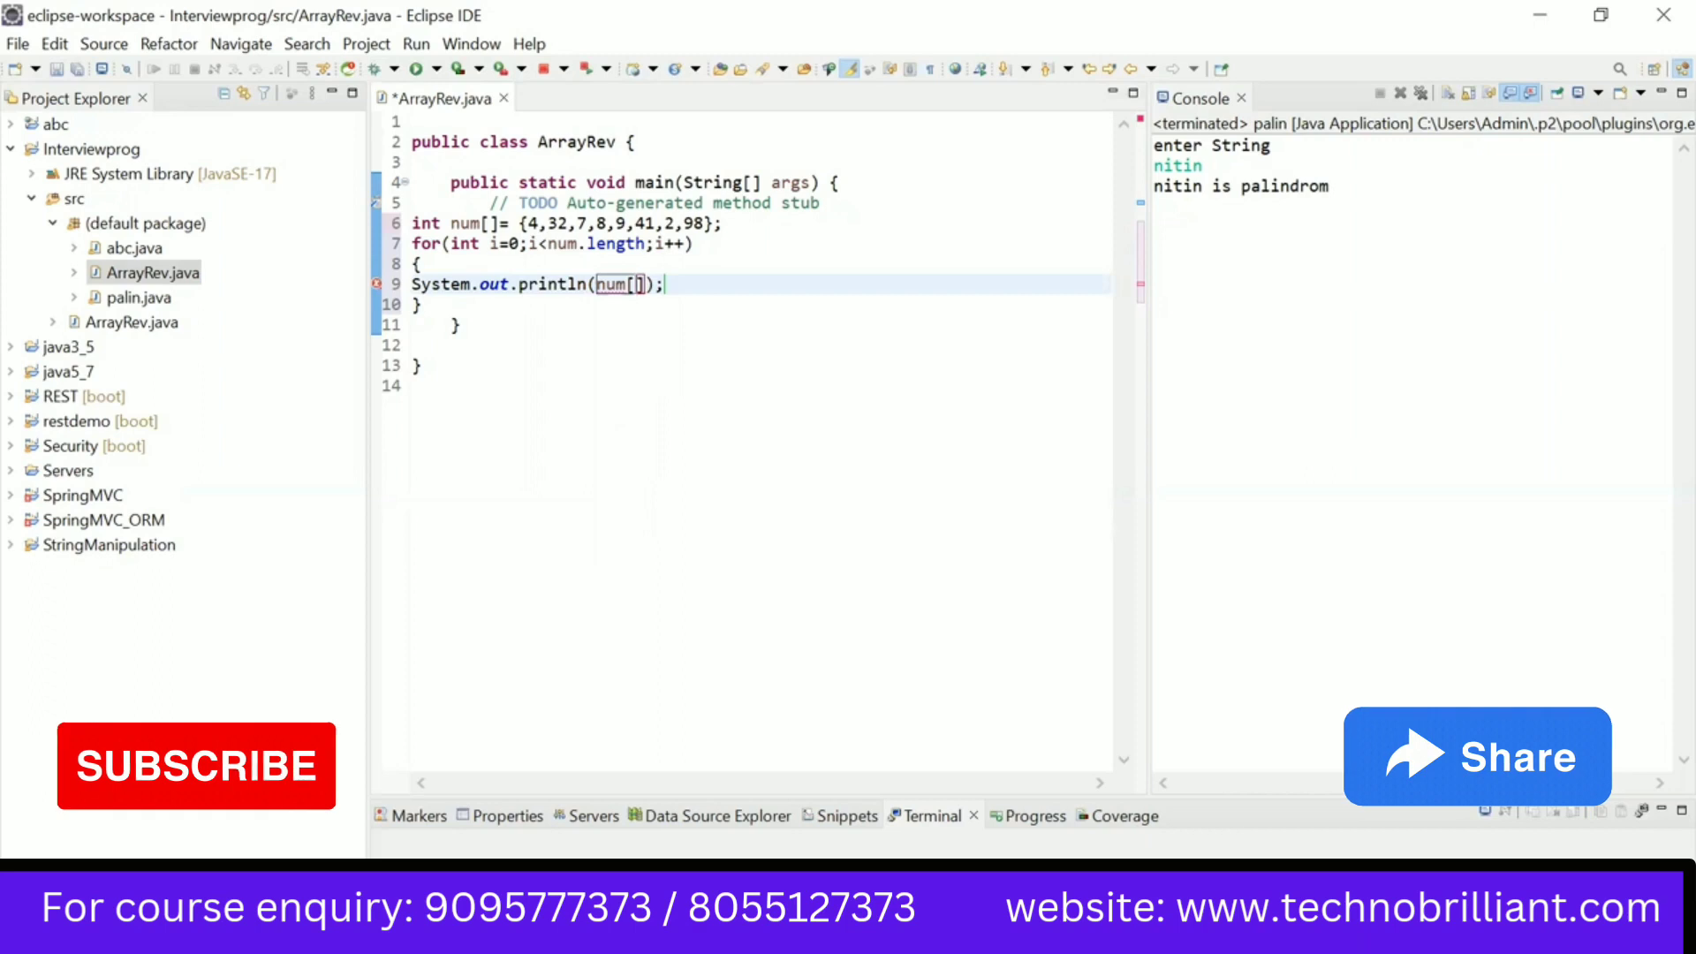
{"action": "type", "text": "i"}
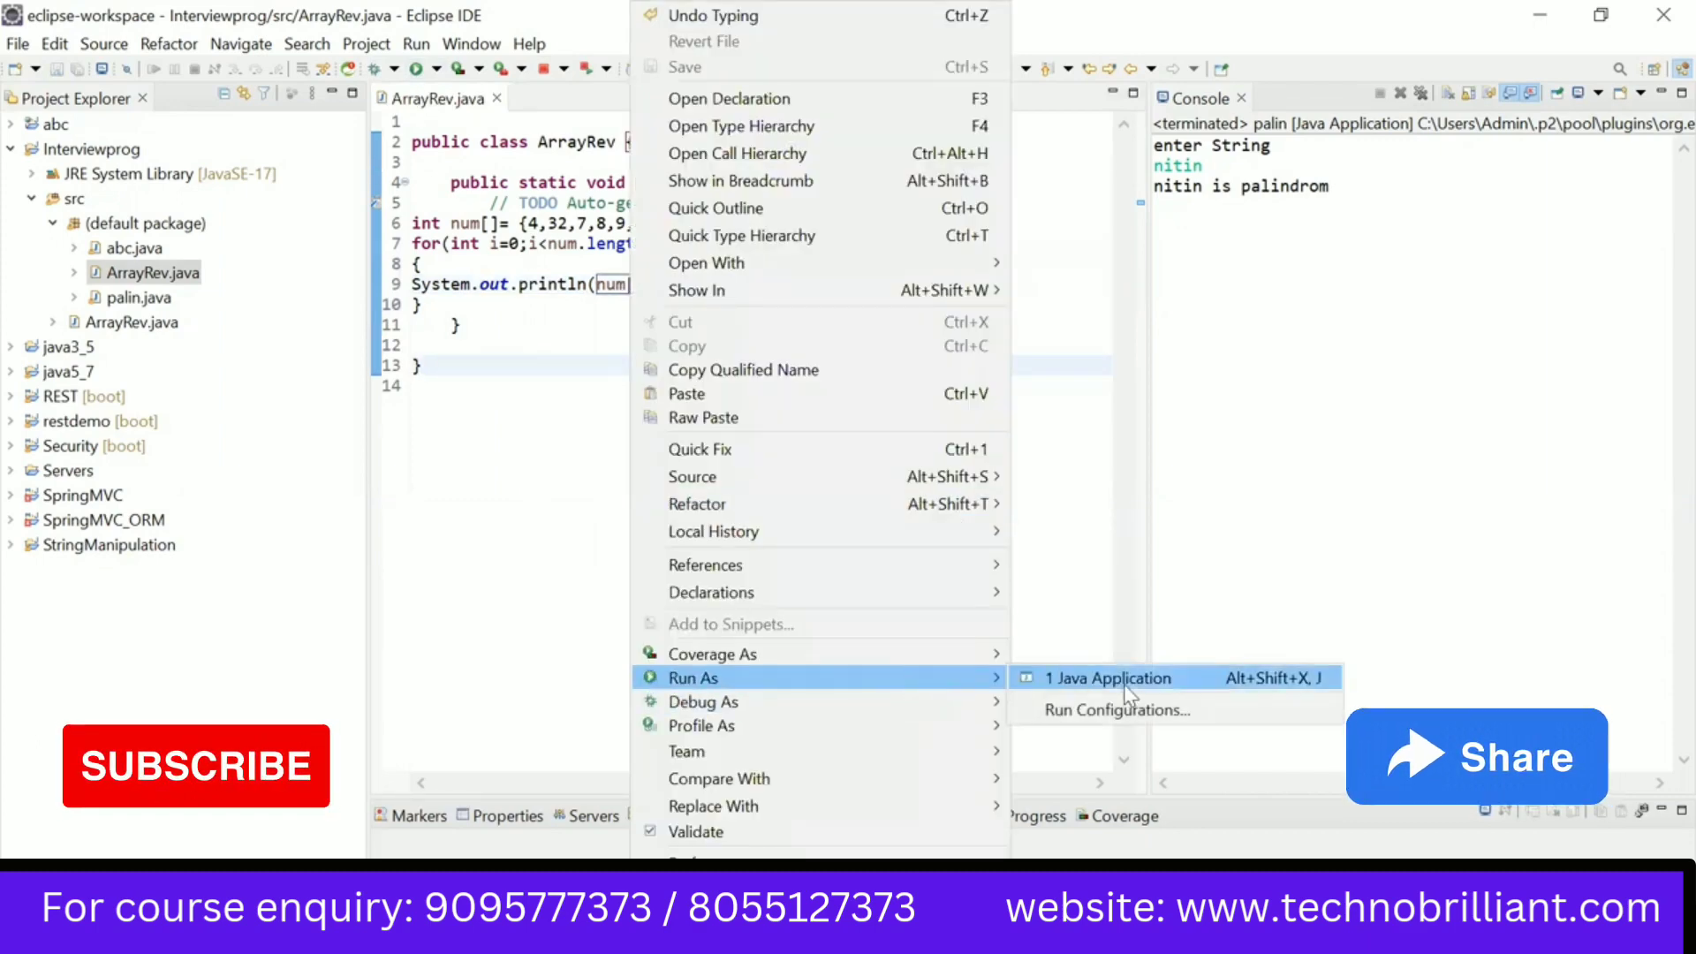
Step: Run ArrayRev as a Java application, printing 4 through 98 in original order
{"action": "left_click", "coordinate": [1105, 677]}
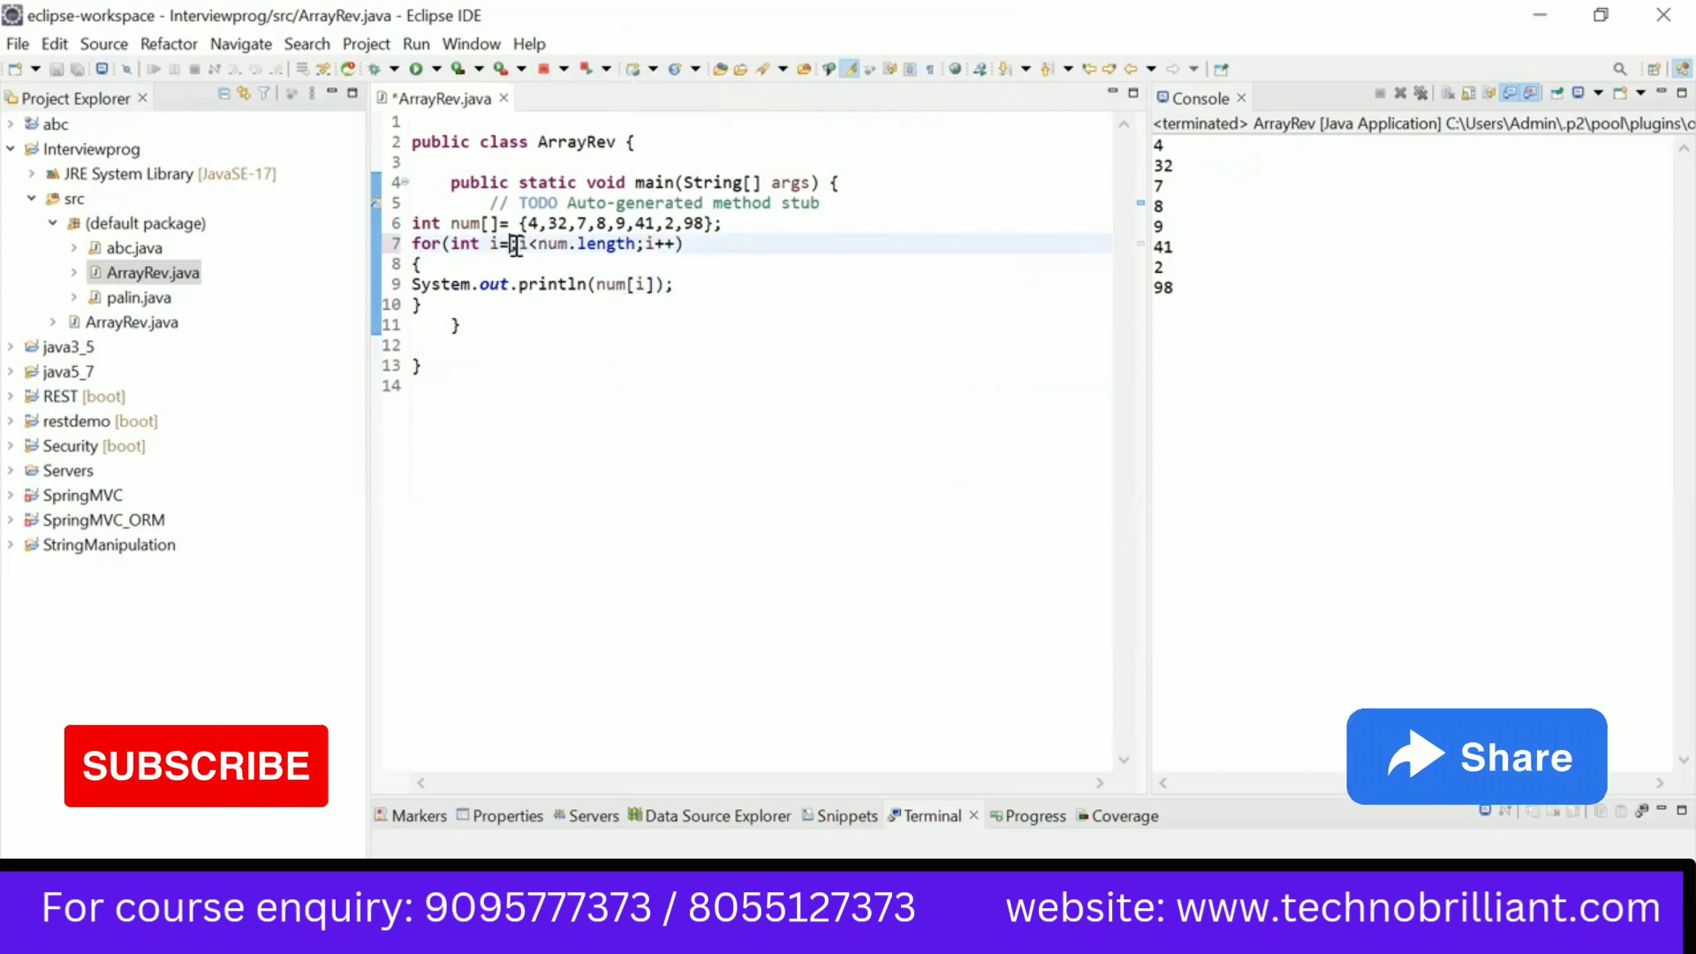
Step: Change the loop to for(int i=num.length-1;i>=0;i--) and rerun to print 98 down to 4
{"action": "type", "text": "num"}
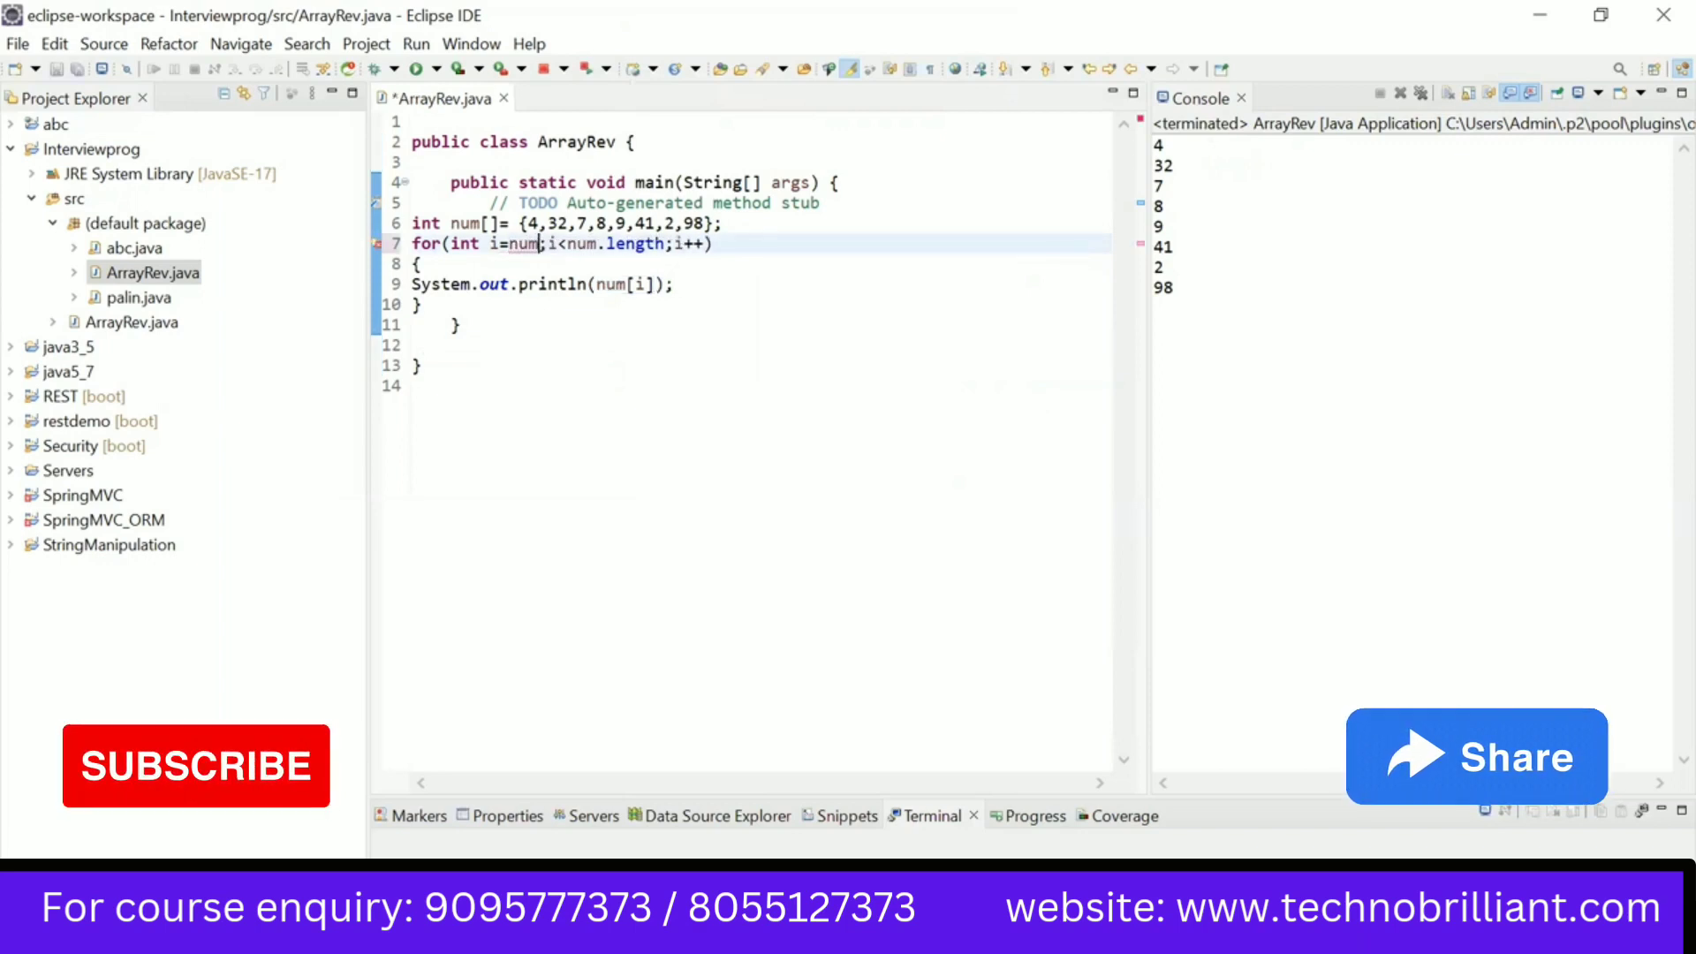
{"action": "type", "text": ".1"}
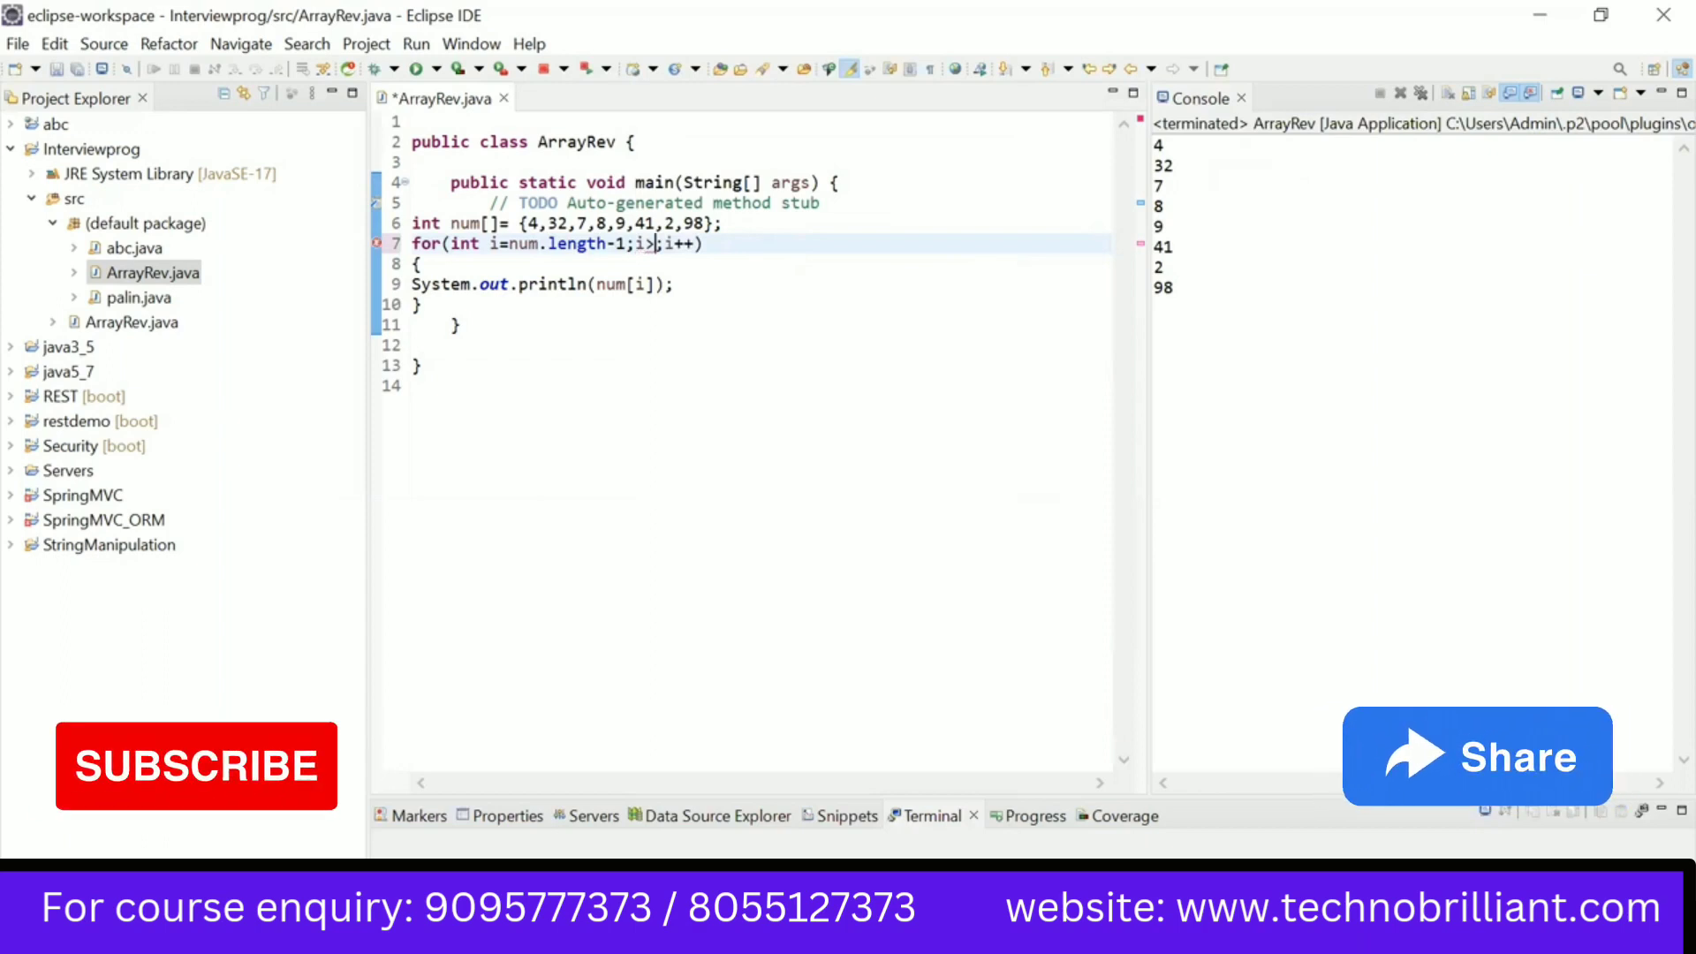
{"action": "type", "text": "=0"}
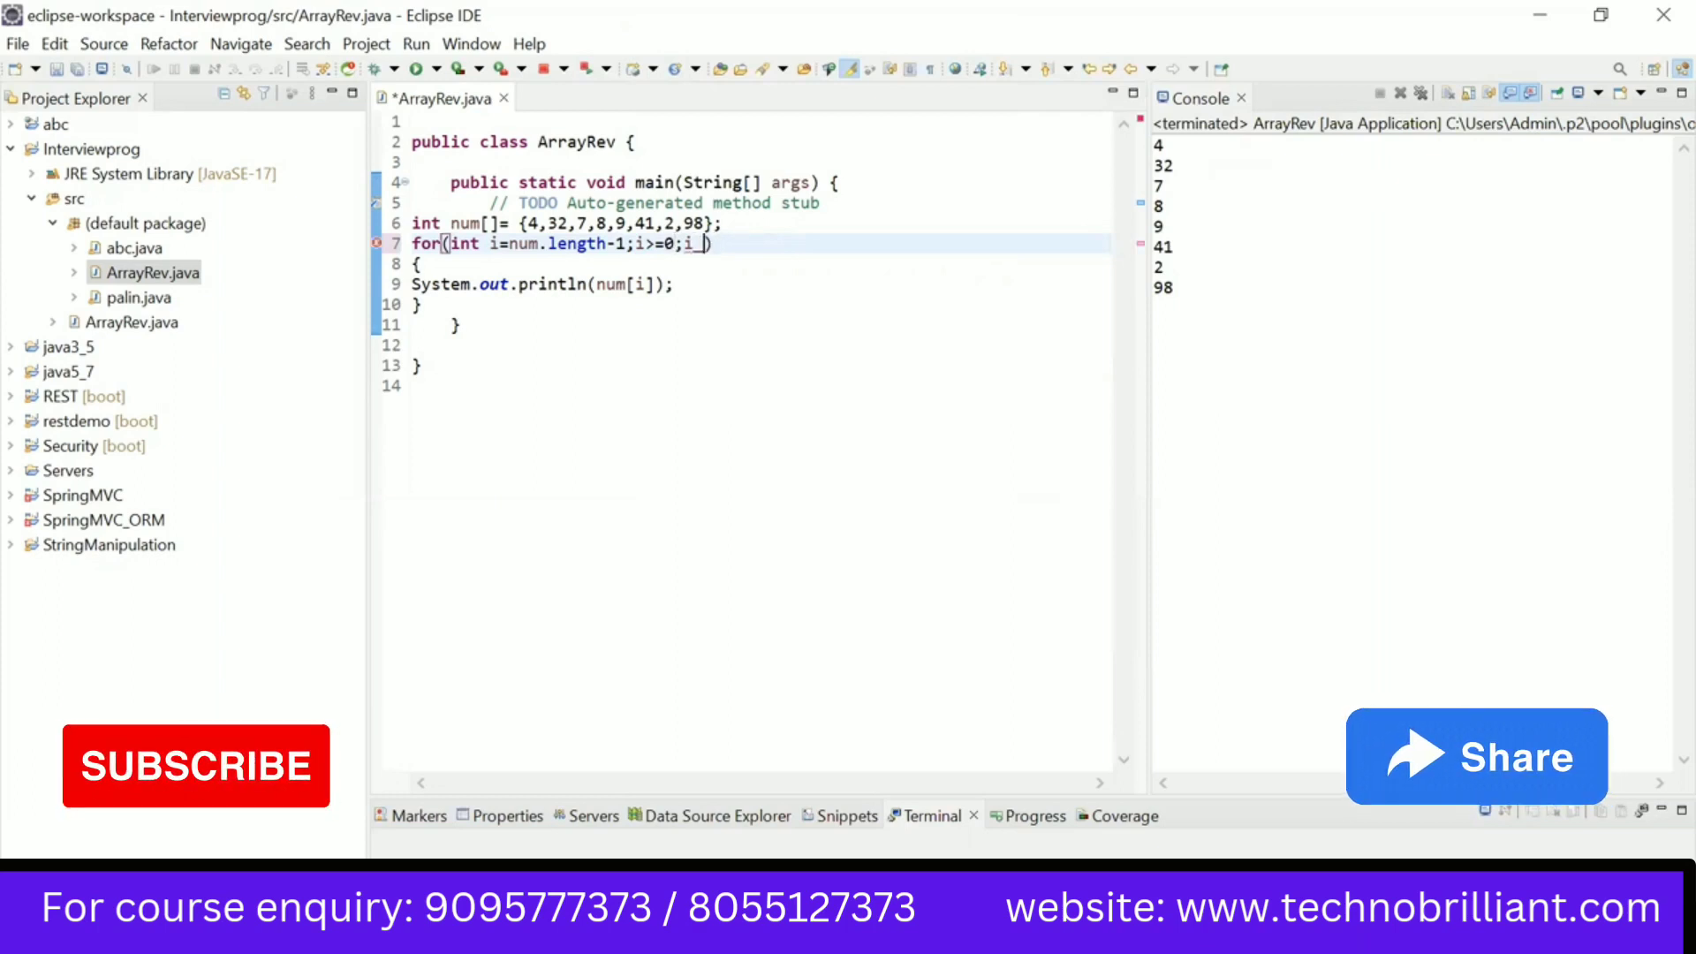
{"action": "type", "text": "-"}
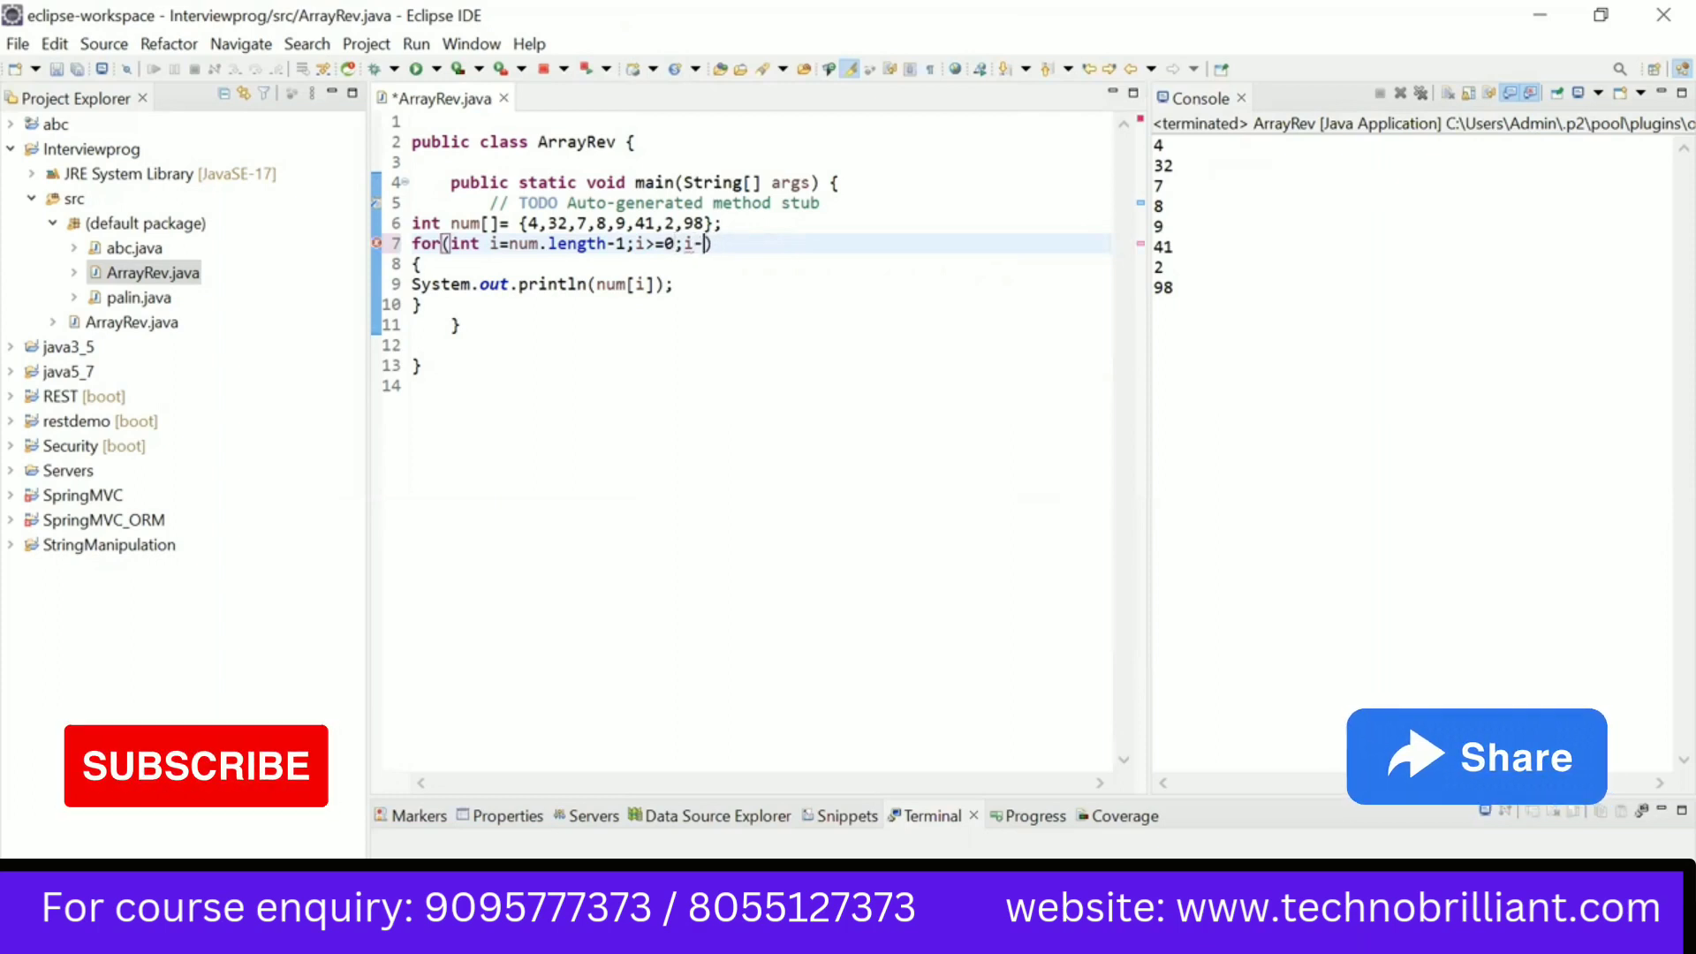
{"action": "type", "text": "-"}
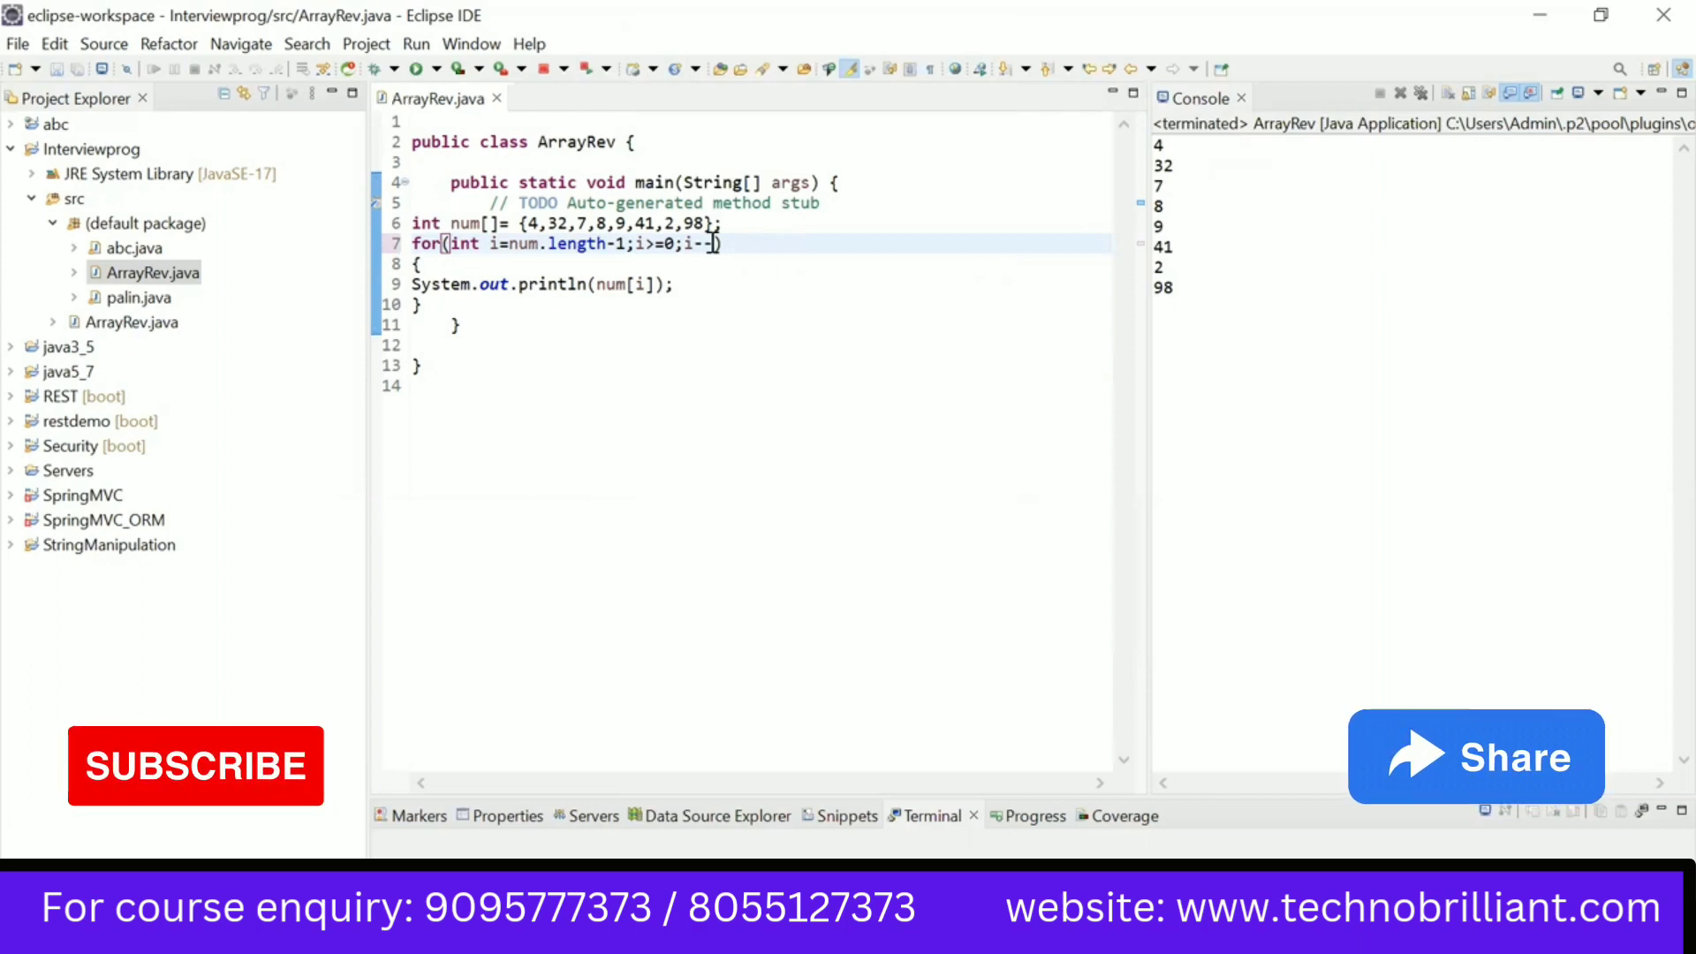
{"action": "left_click", "coordinate": [419, 67]}
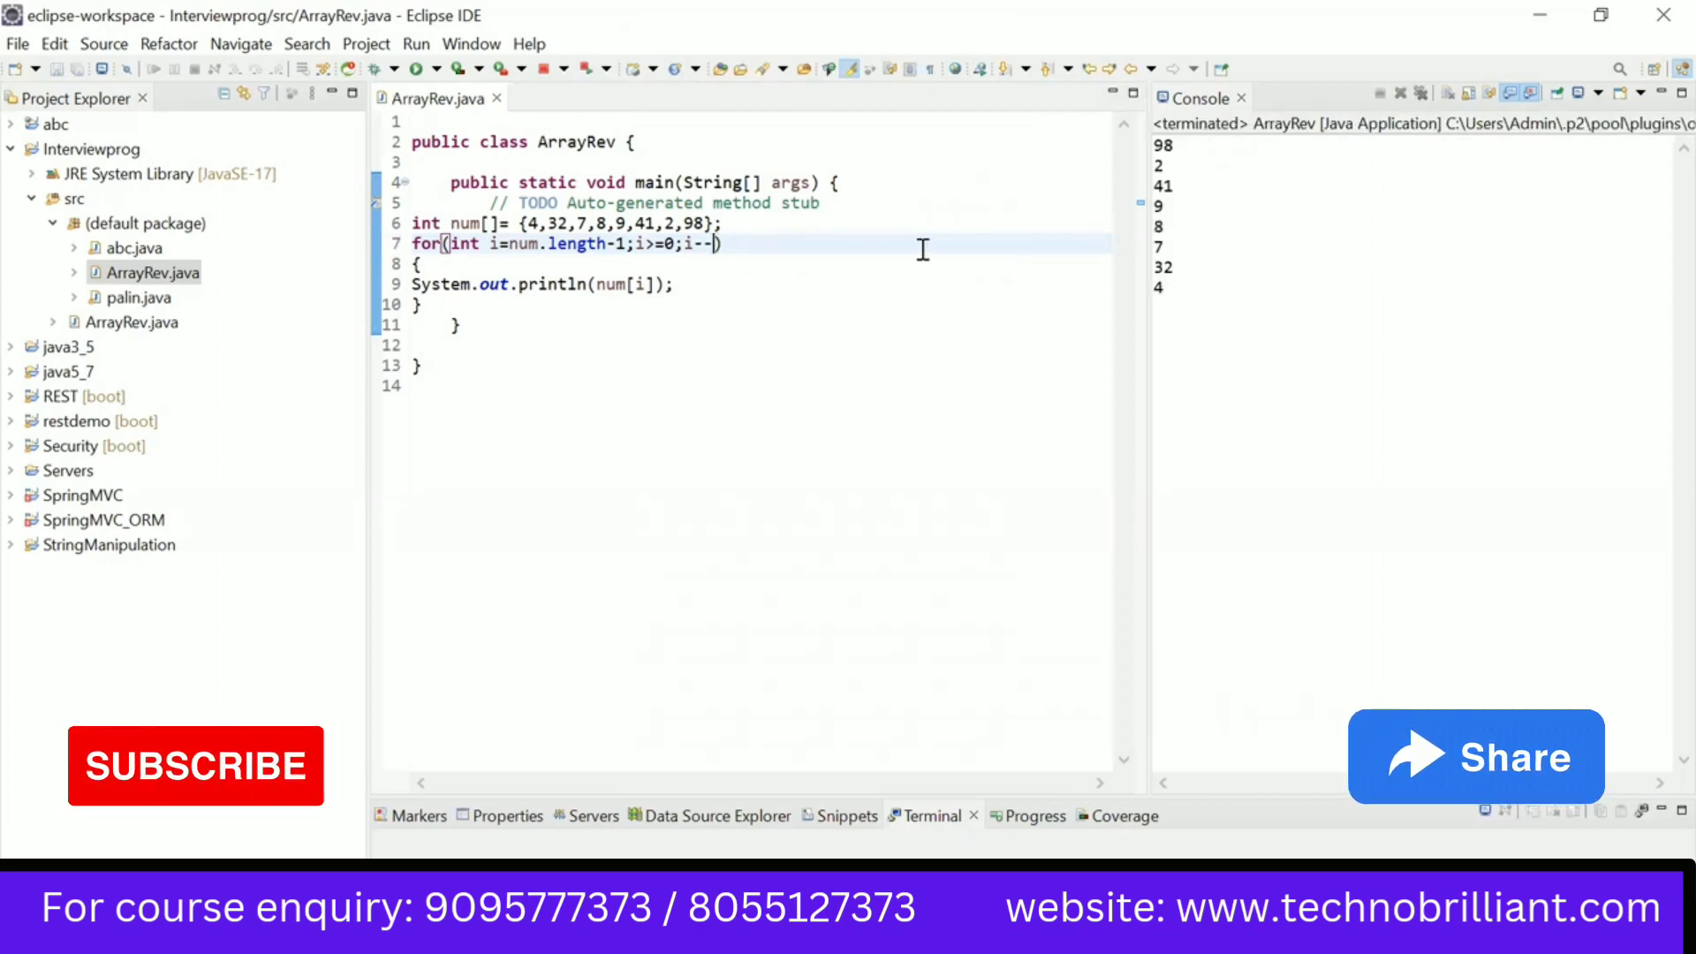